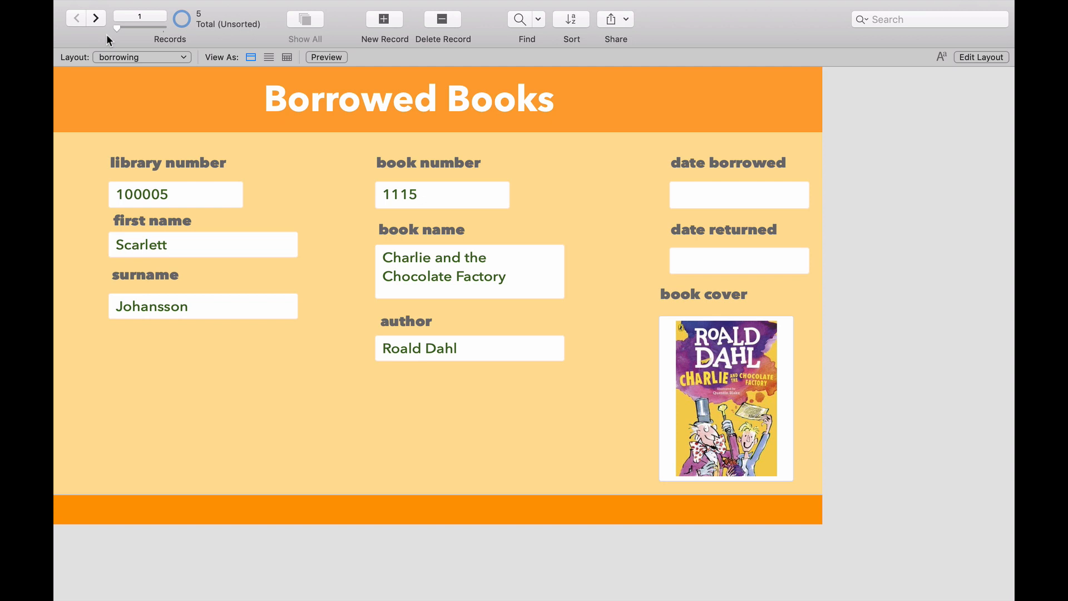
mouse_move(289, 143)
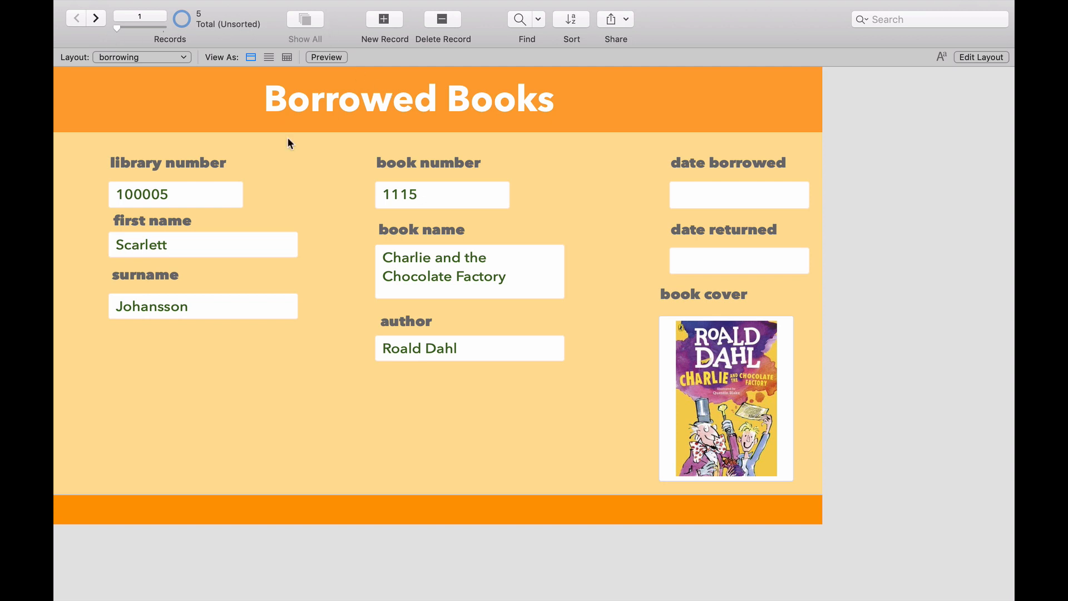
mouse_move(189, 189)
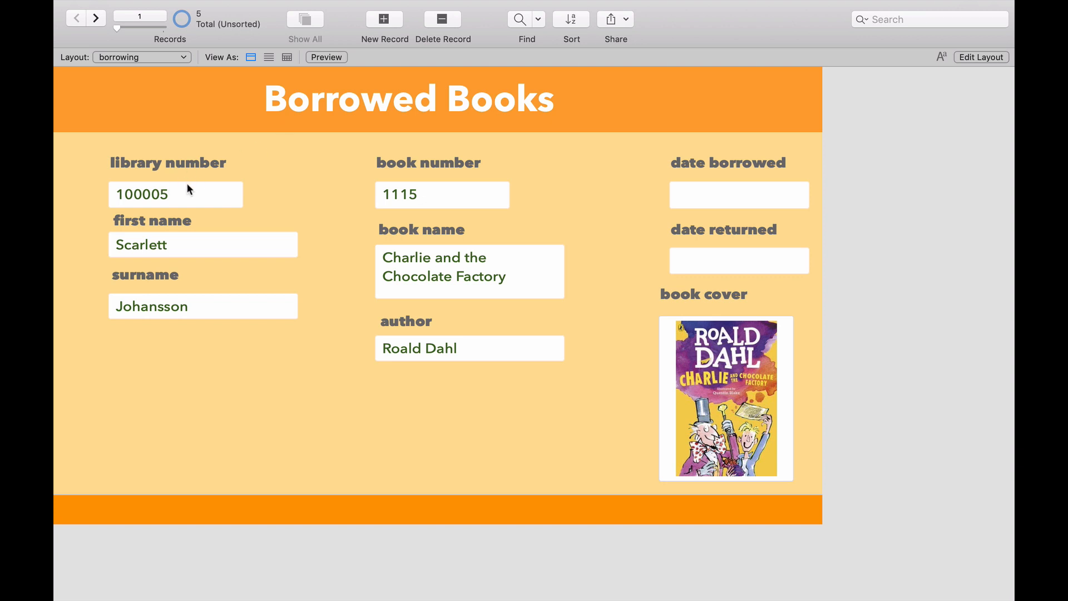
mouse_move(358, 212)
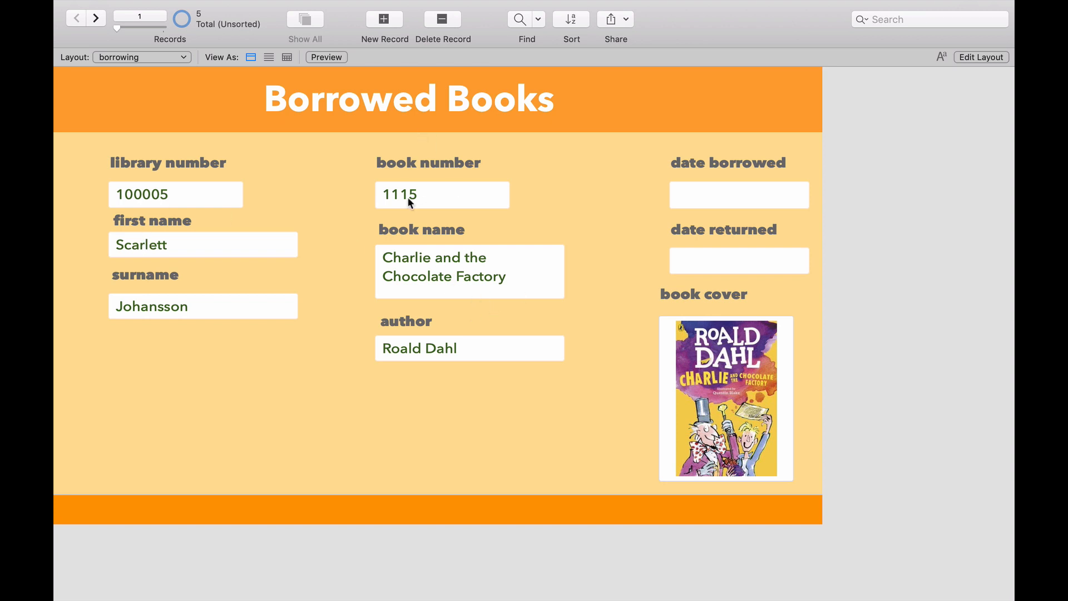
mouse_move(428, 190)
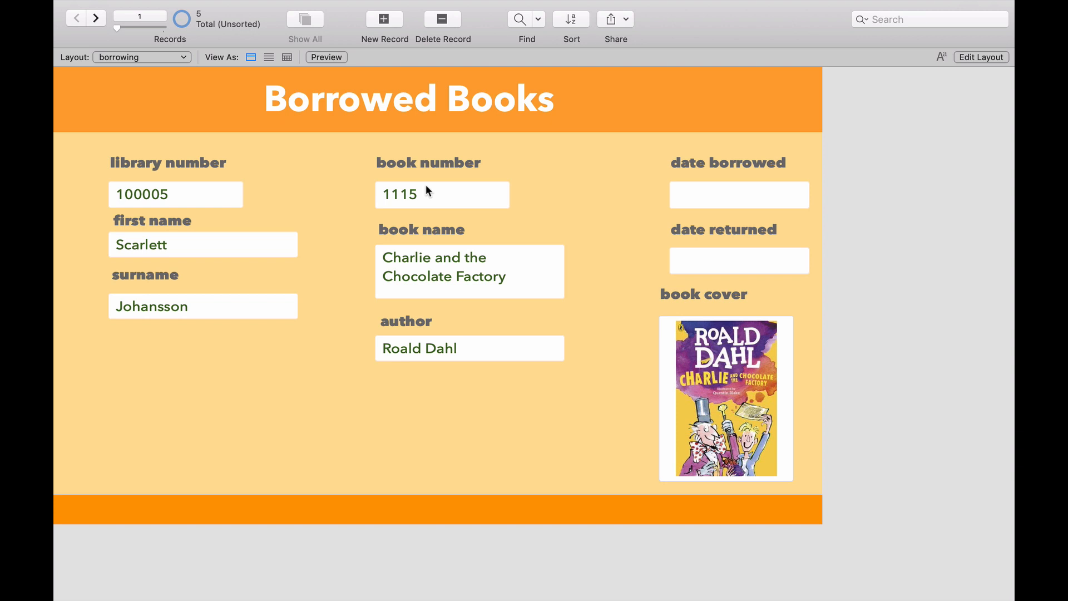
mouse_move(756, 192)
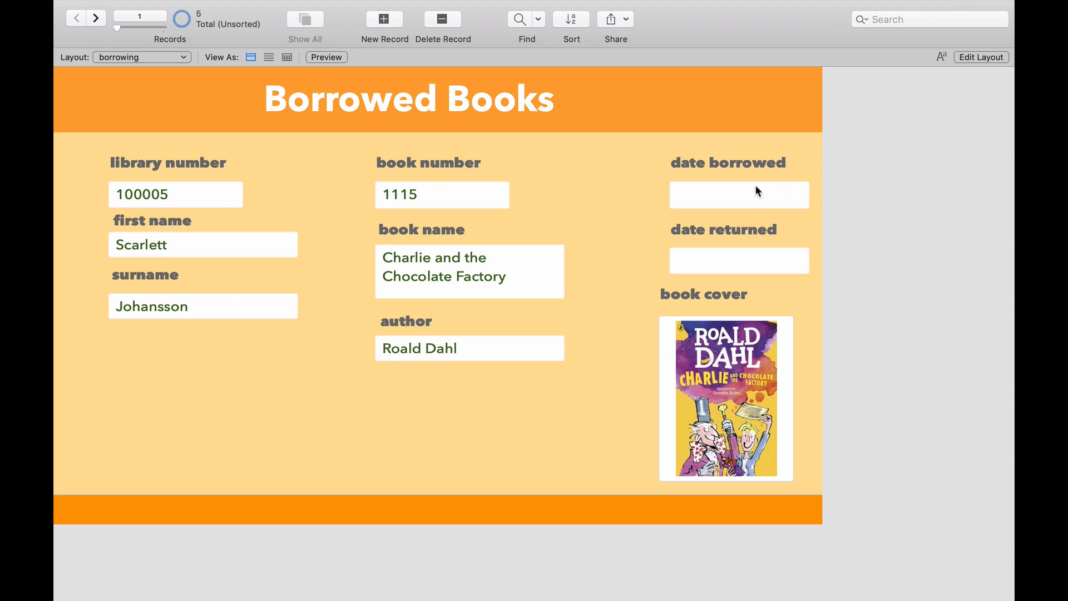
mouse_move(723, 273)
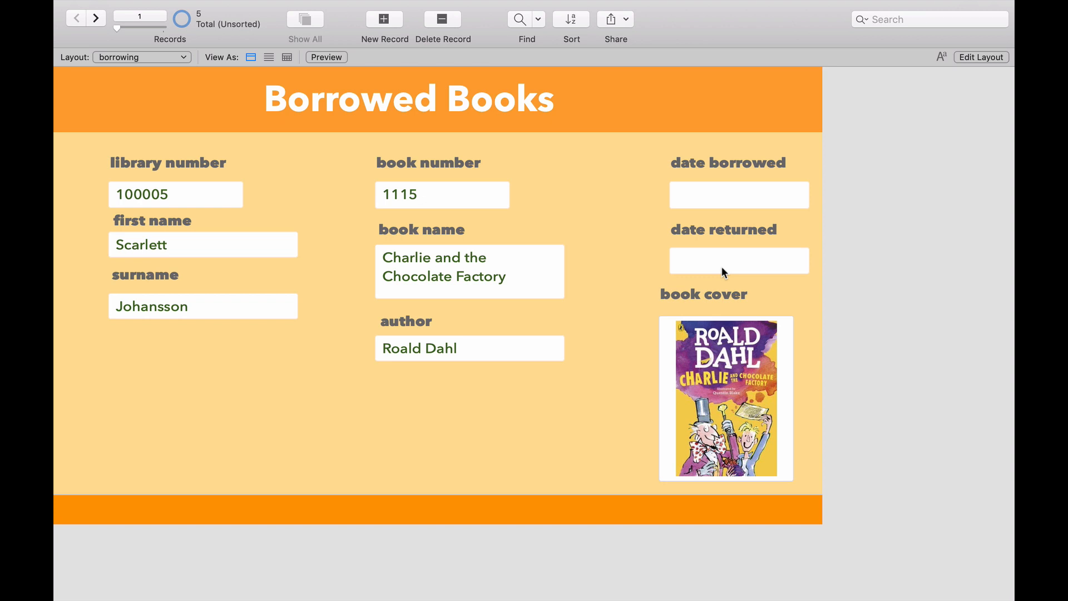
Enter design mode, open the borrowing table's field definitions and select date borrowed
click(739, 195)
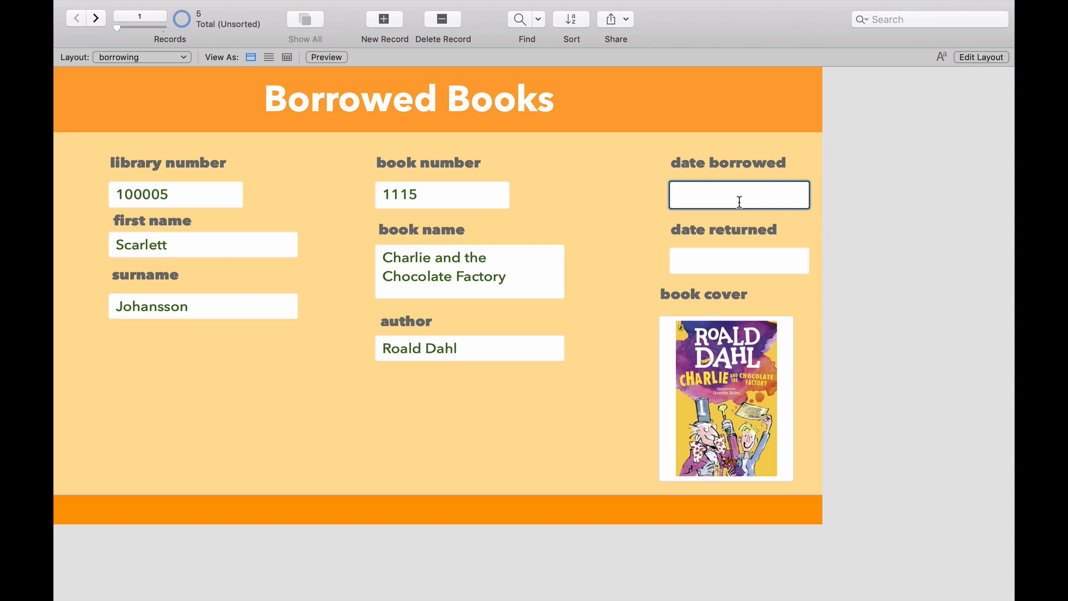
mouse_move(734, 203)
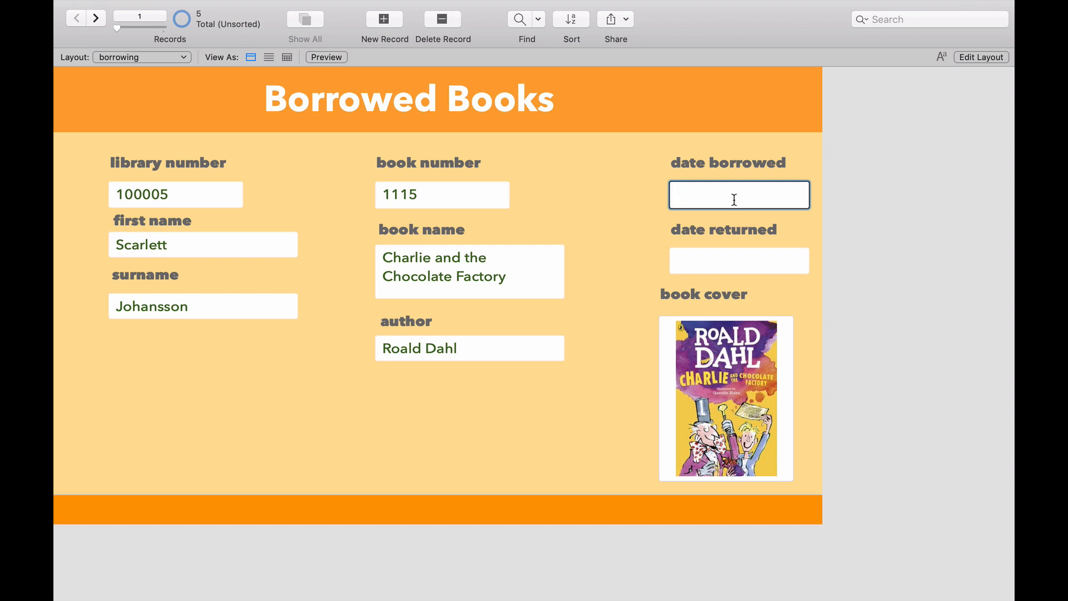
mouse_move(776, 159)
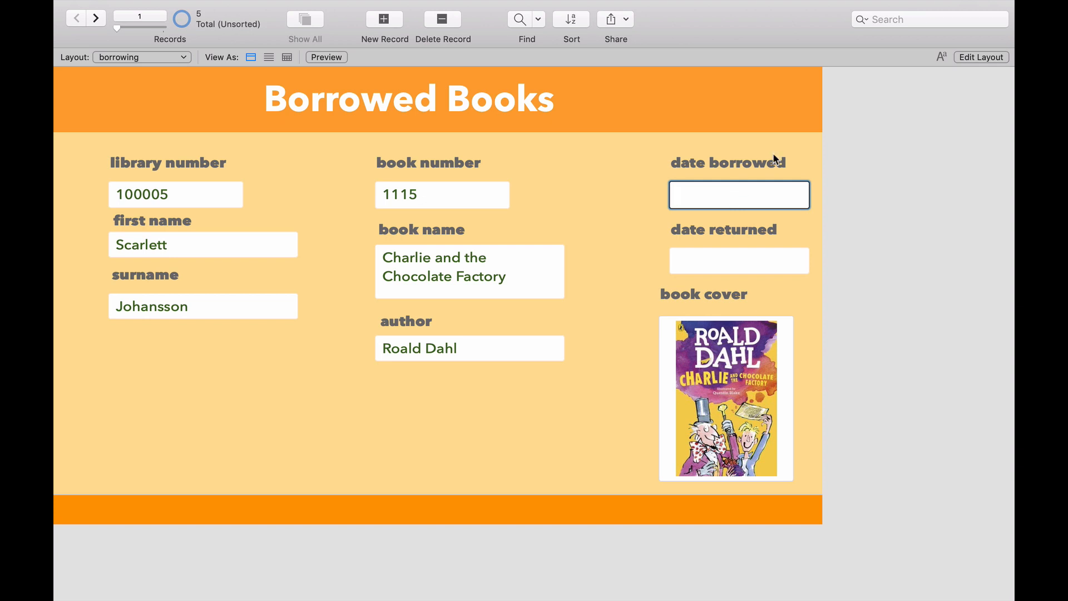
click(980, 57)
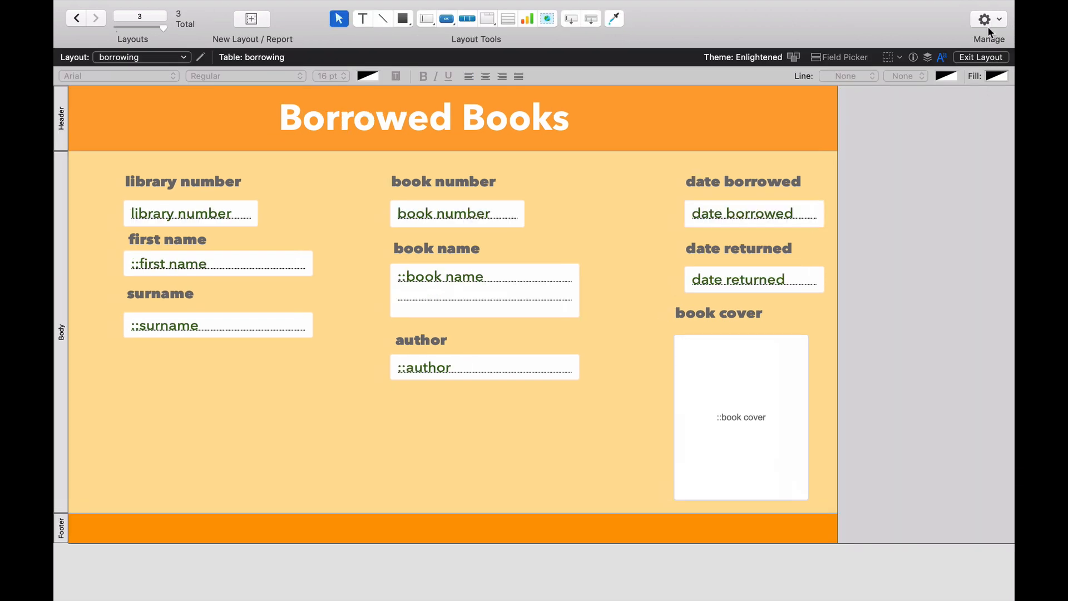
click(985, 19)
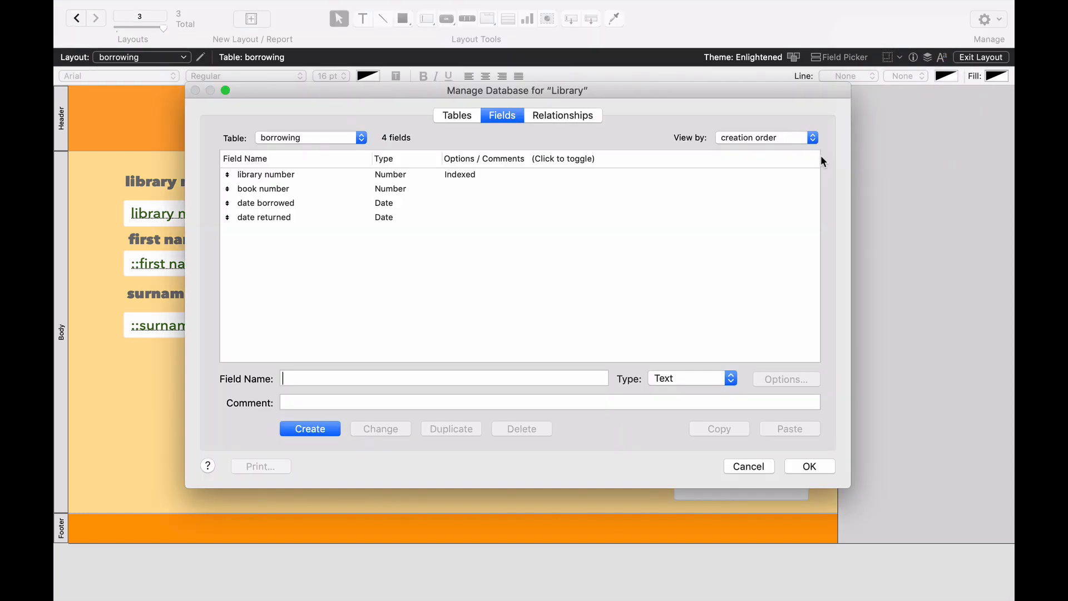
click(308, 138)
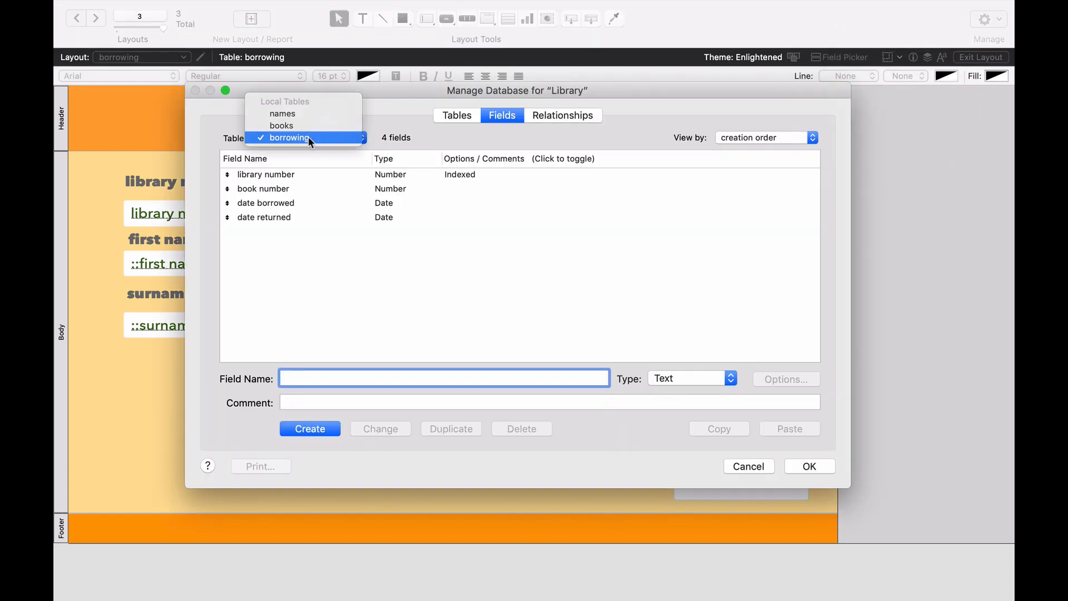
click(289, 137)
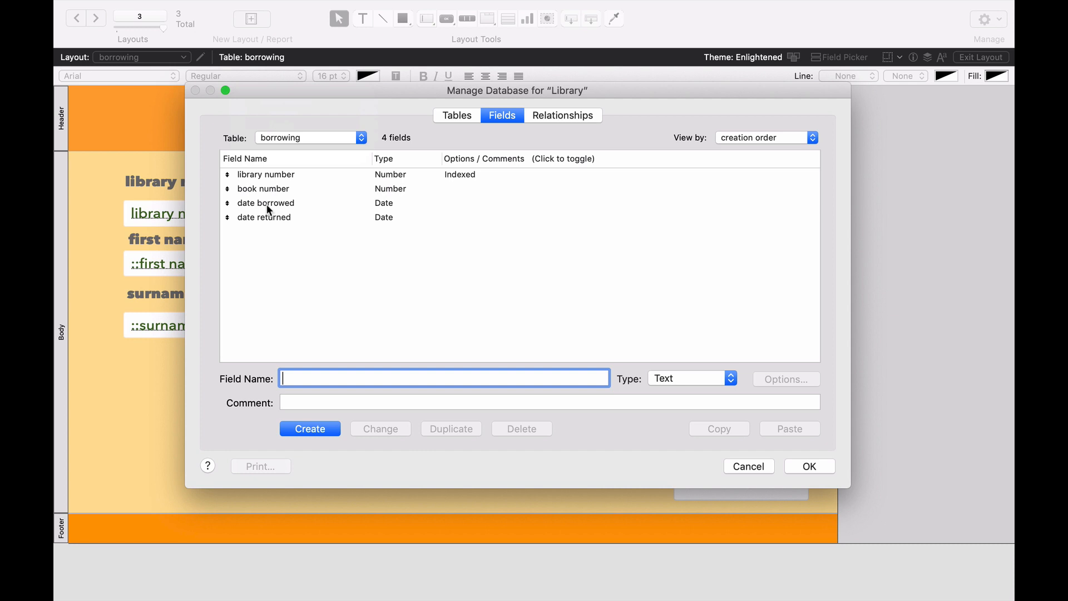
click(265, 203)
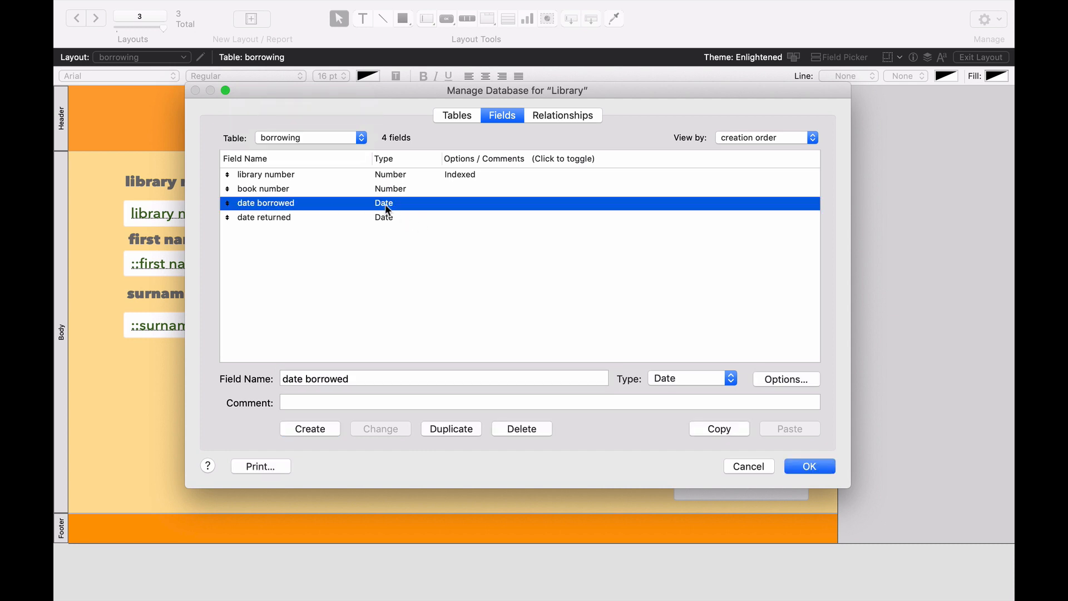
mouse_move(768, 379)
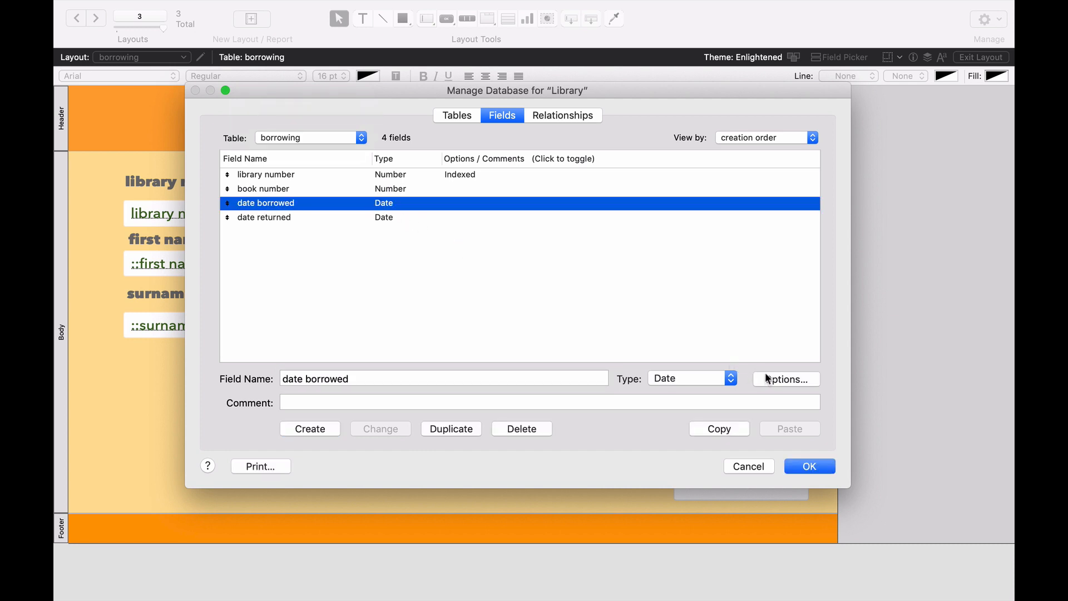
Make date borrowed auto-enter the record's creation date
click(785, 379)
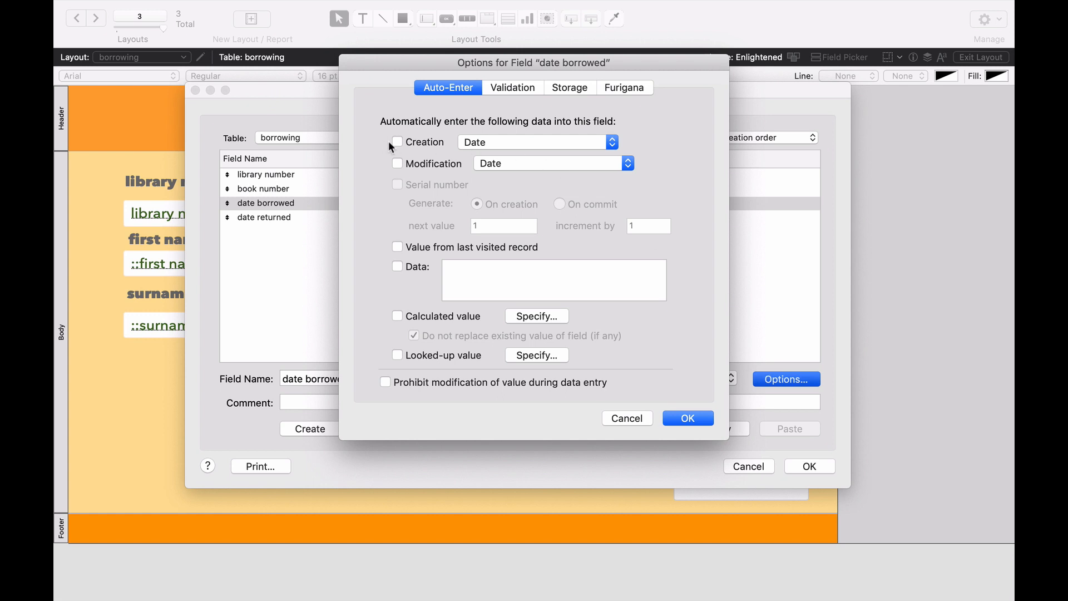
mouse_move(479, 128)
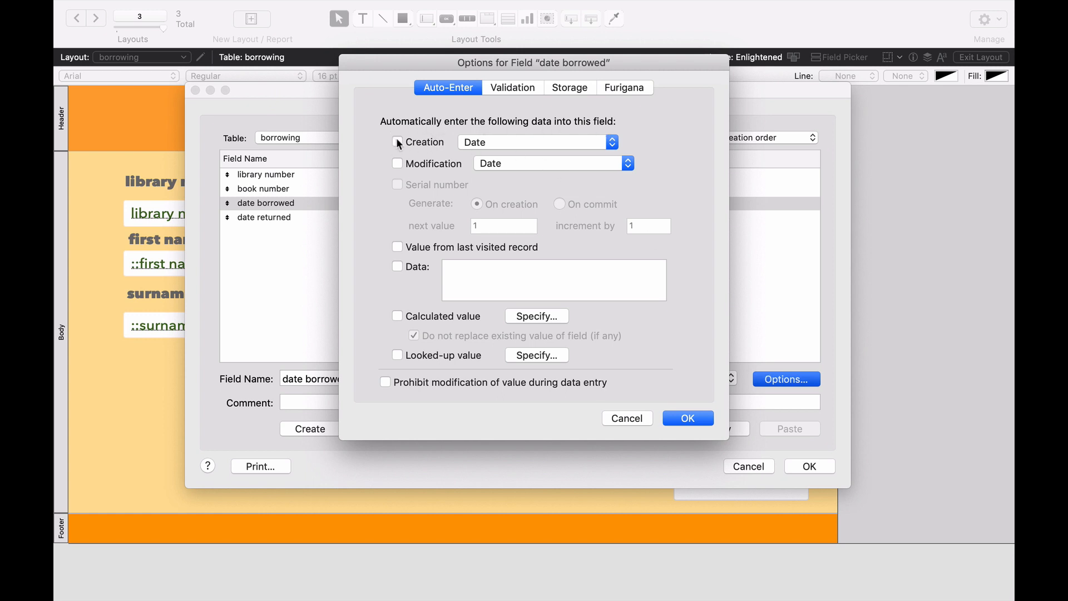
click(397, 142)
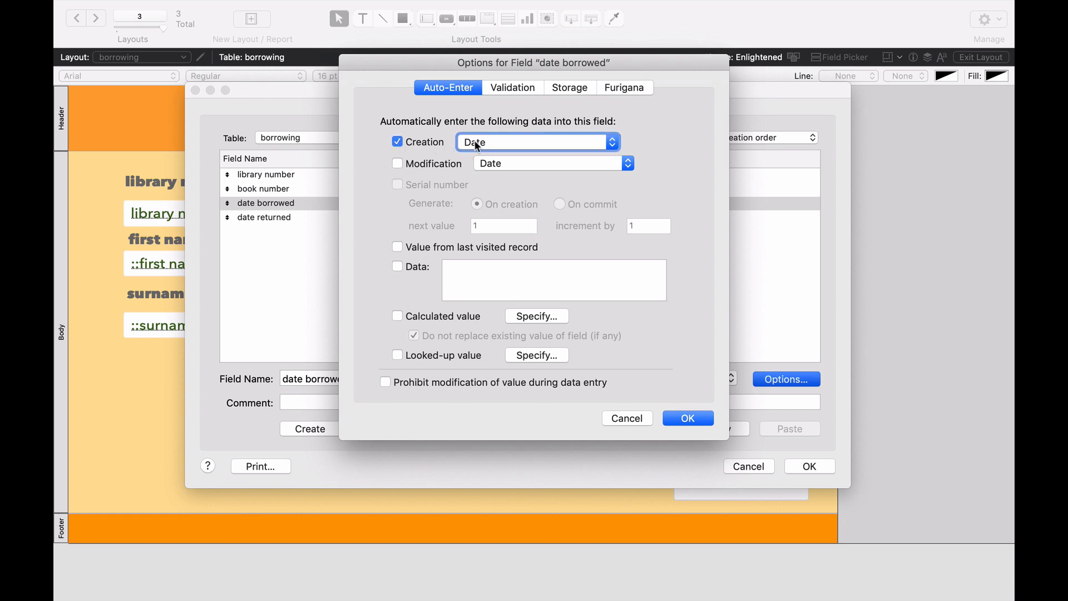
click(686, 418)
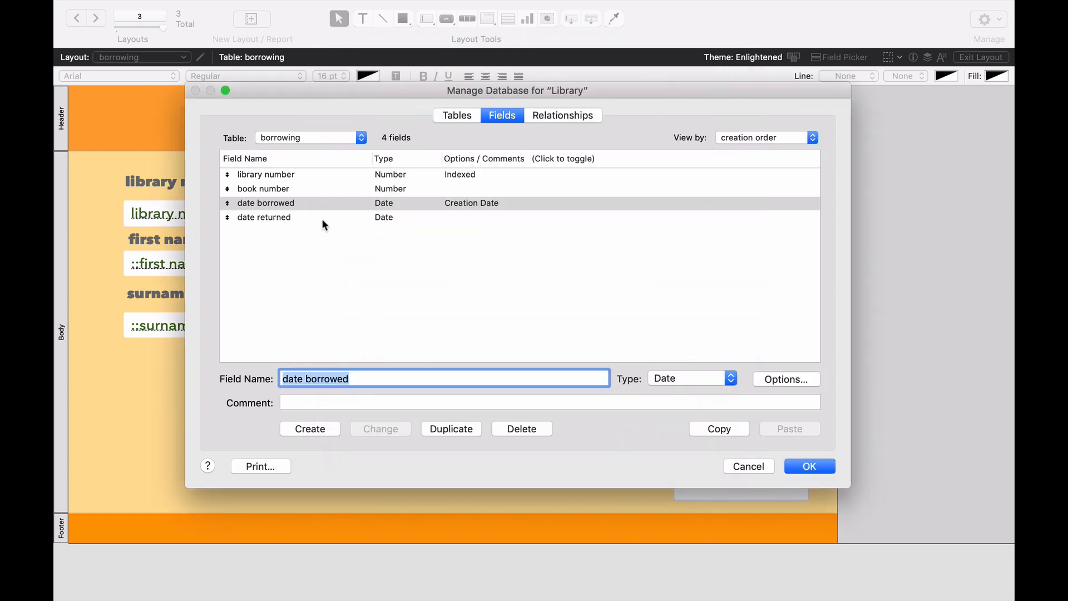
mouse_move(313, 219)
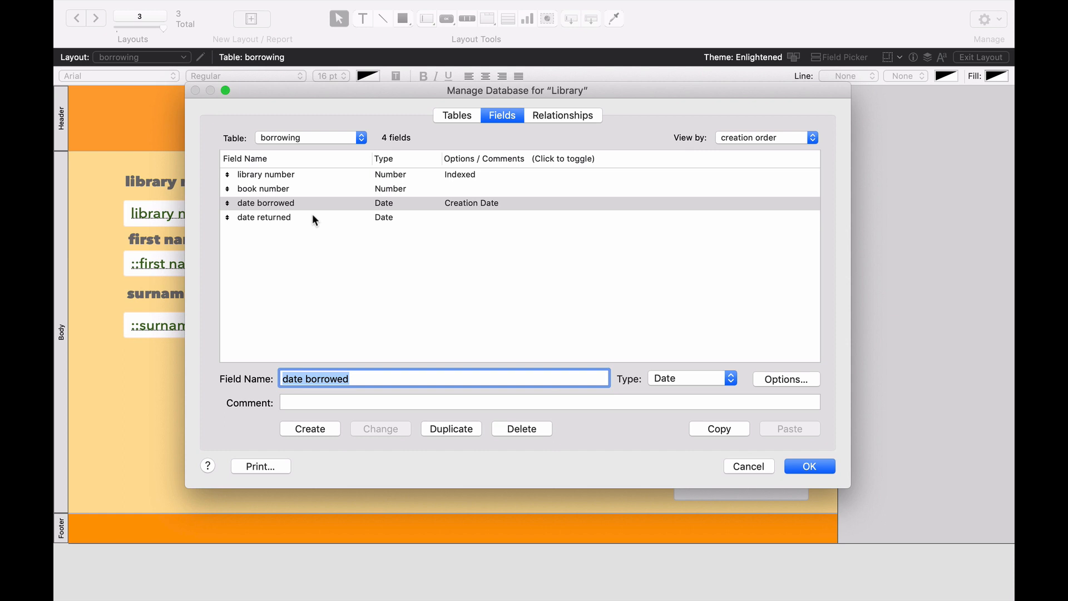
Select the date returned field and bring up its auto-enter options
click(264, 216)
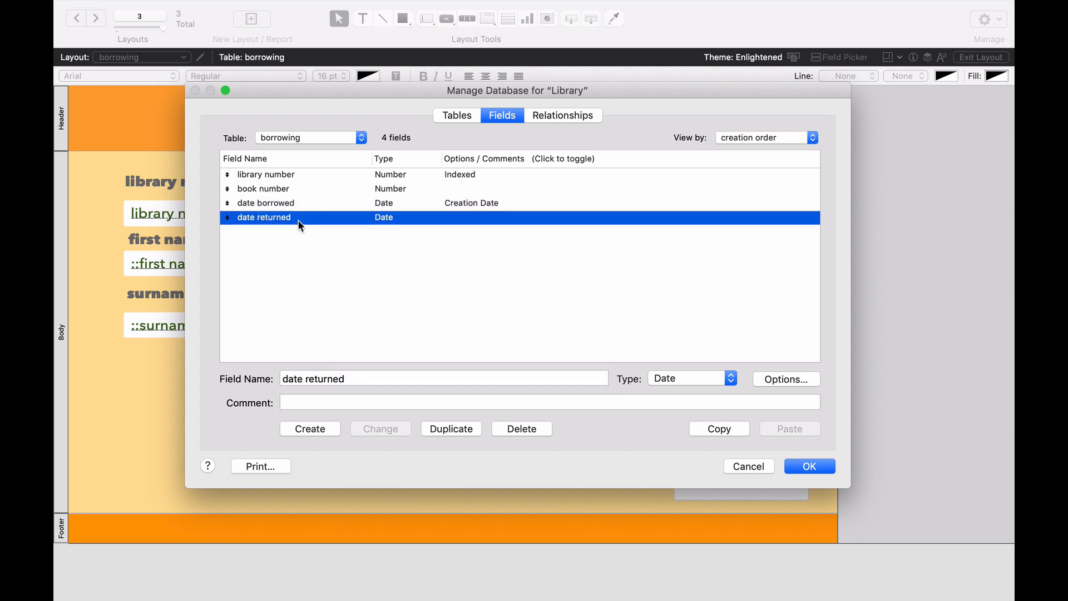
mouse_move(588, 391)
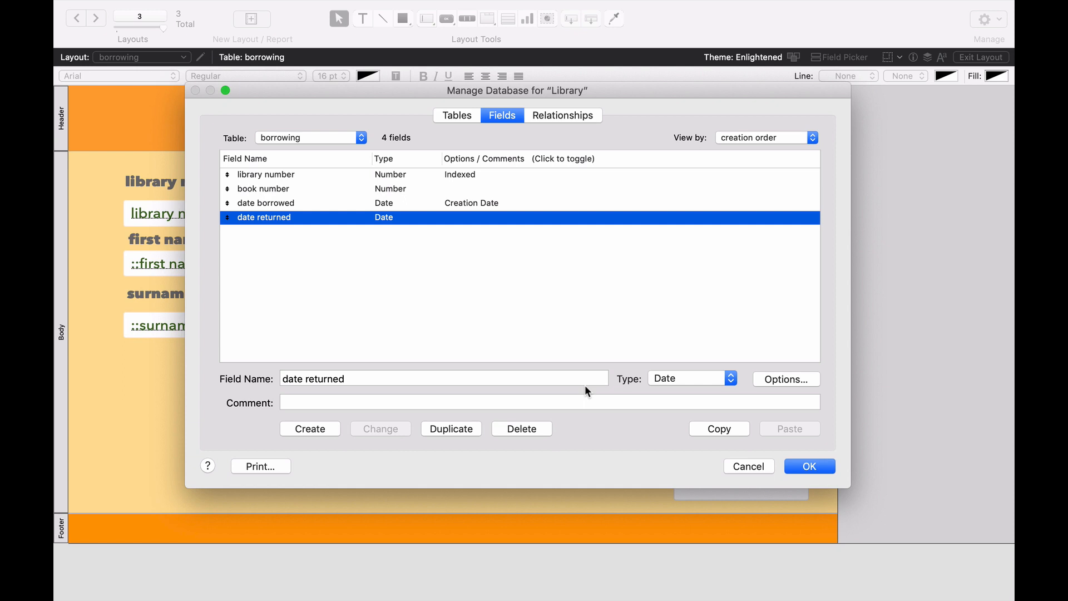
mouse_move(757, 386)
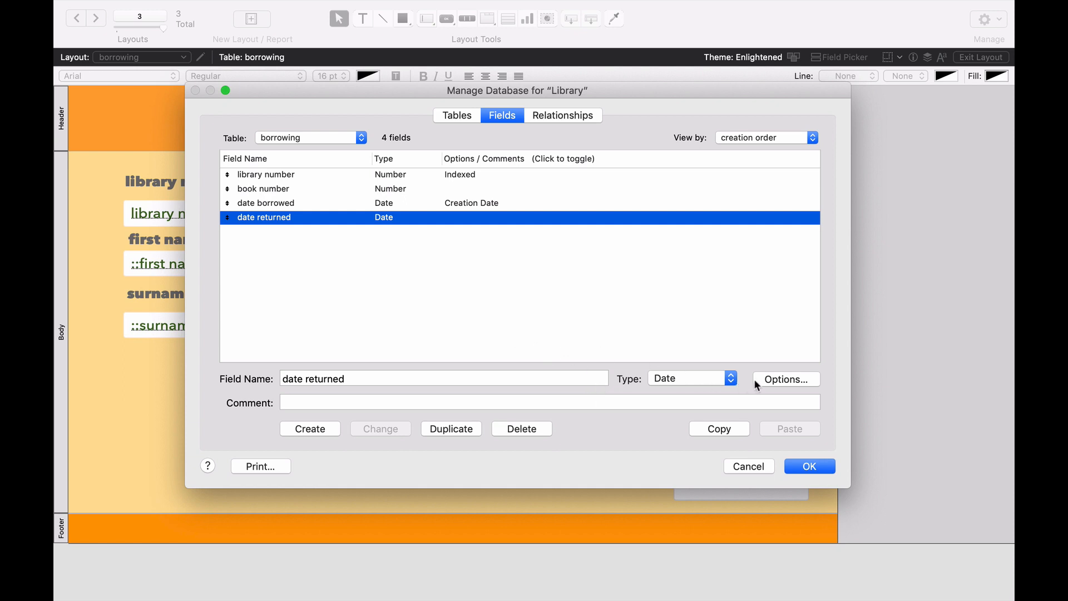
click(785, 379)
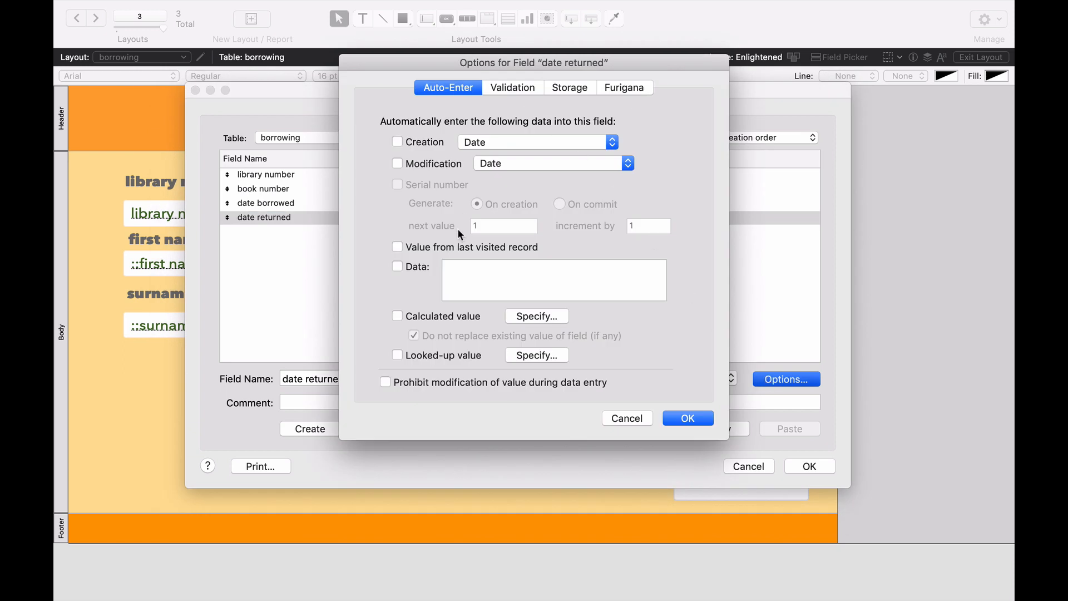
mouse_move(419, 145)
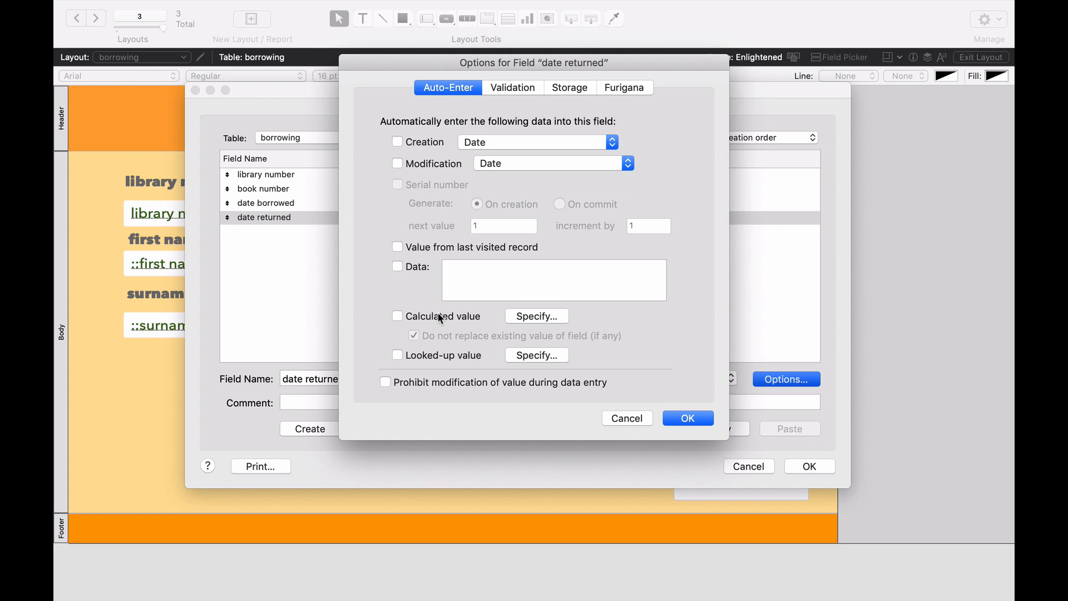
Set date returned to auto-enter the calculation date borrowed + 14, saving the database changes
click(536, 316)
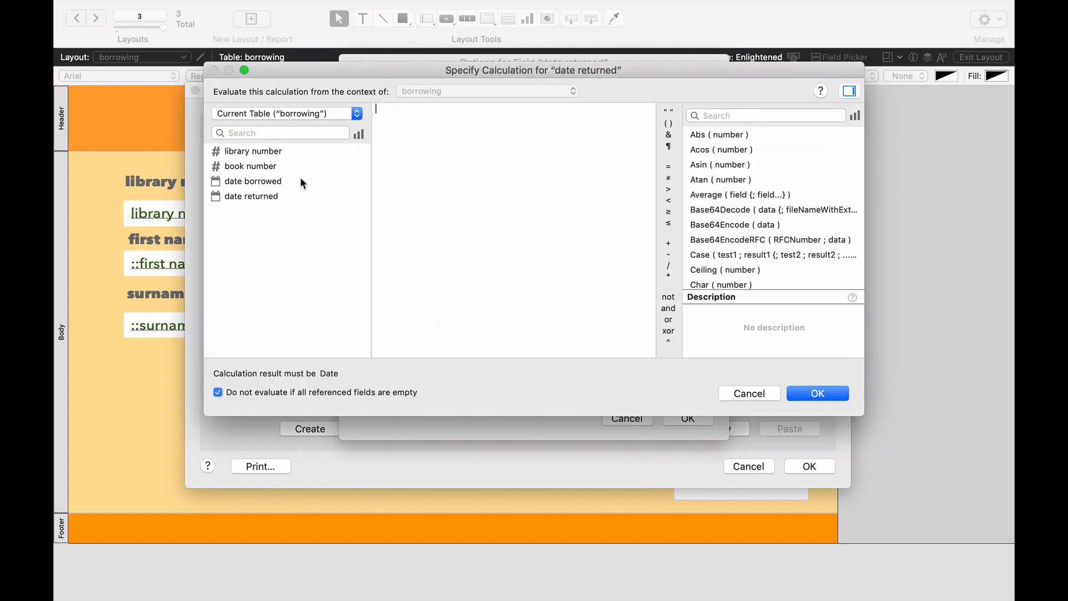
double_click(252, 180)
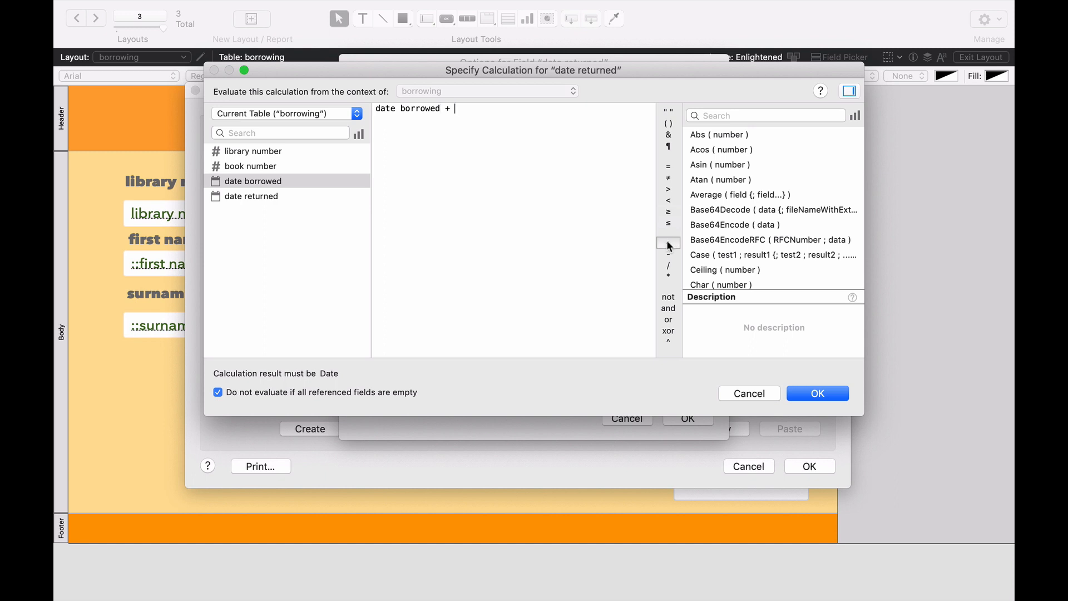
text(14)
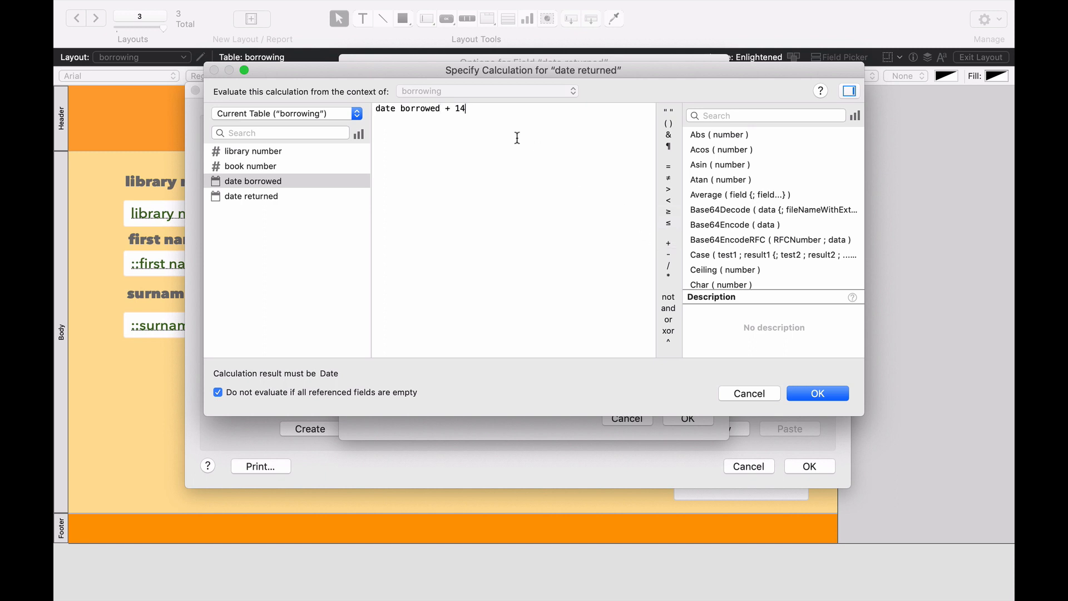
mouse_move(806, 385)
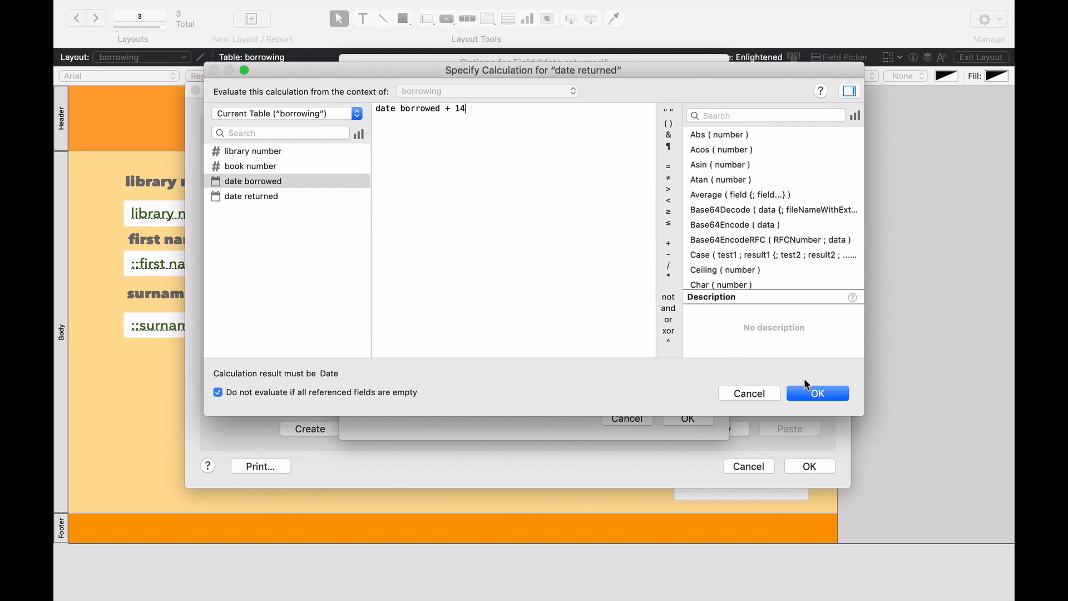
click(816, 394)
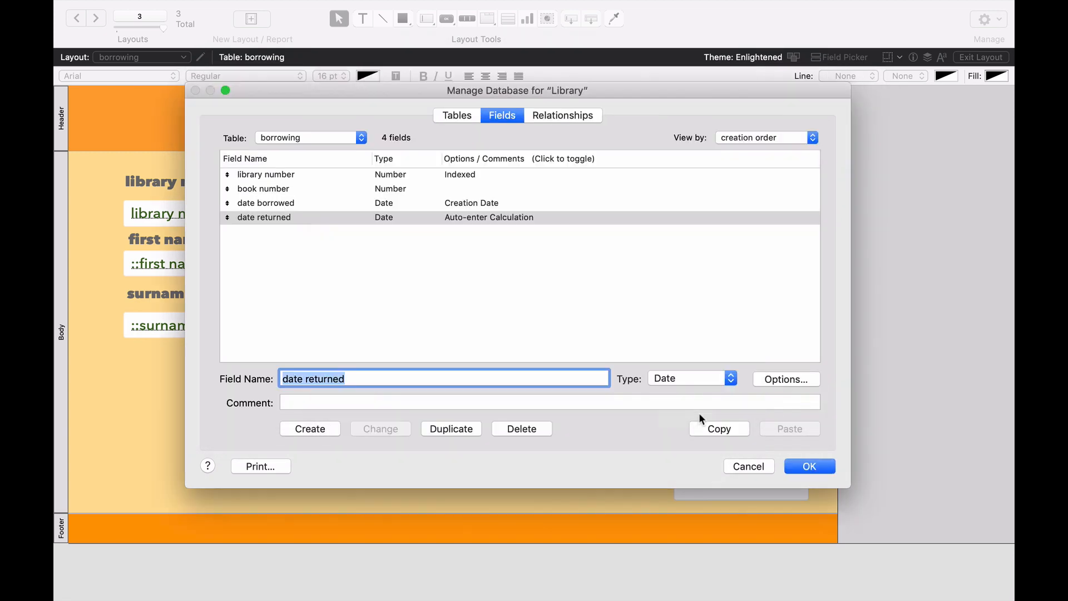
click(809, 466)
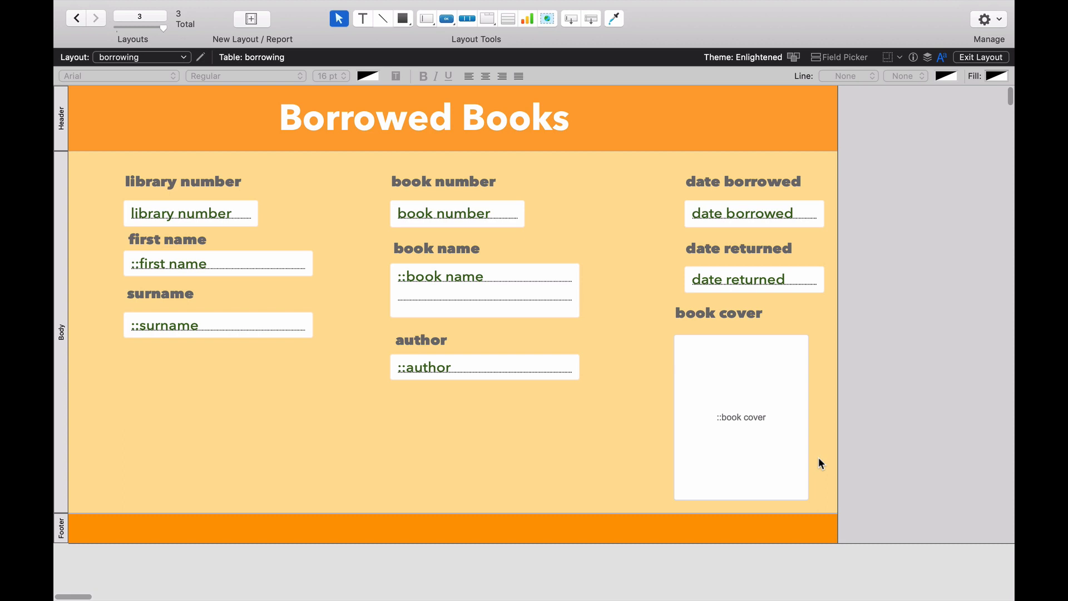
mouse_move(950, 69)
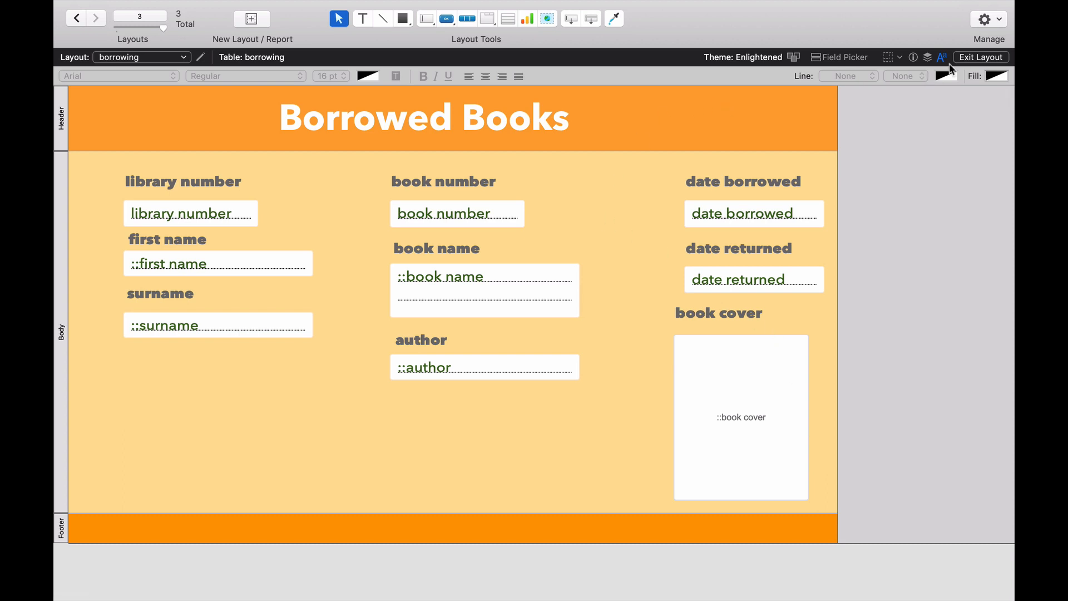
Switch the Borrowed Books layout to Browse mode to view records
click(980, 57)
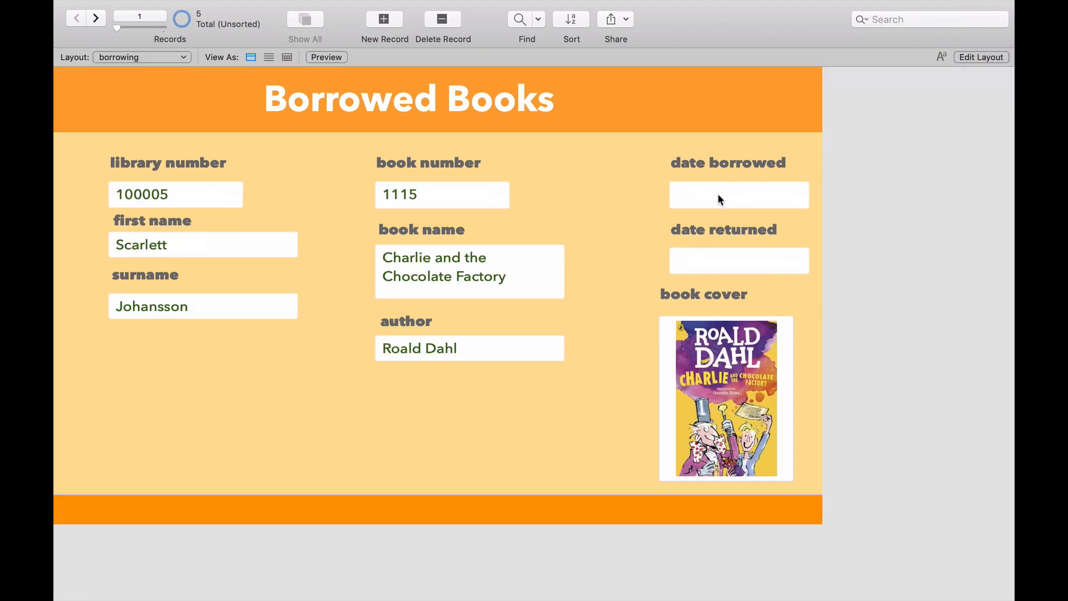
mouse_move(728, 200)
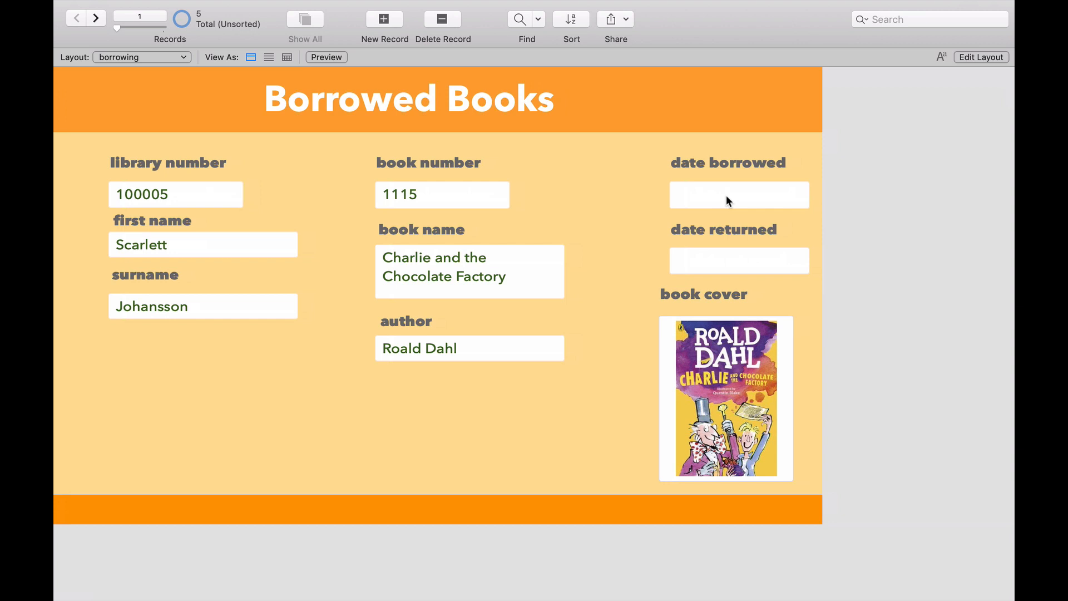
mouse_move(391, 26)
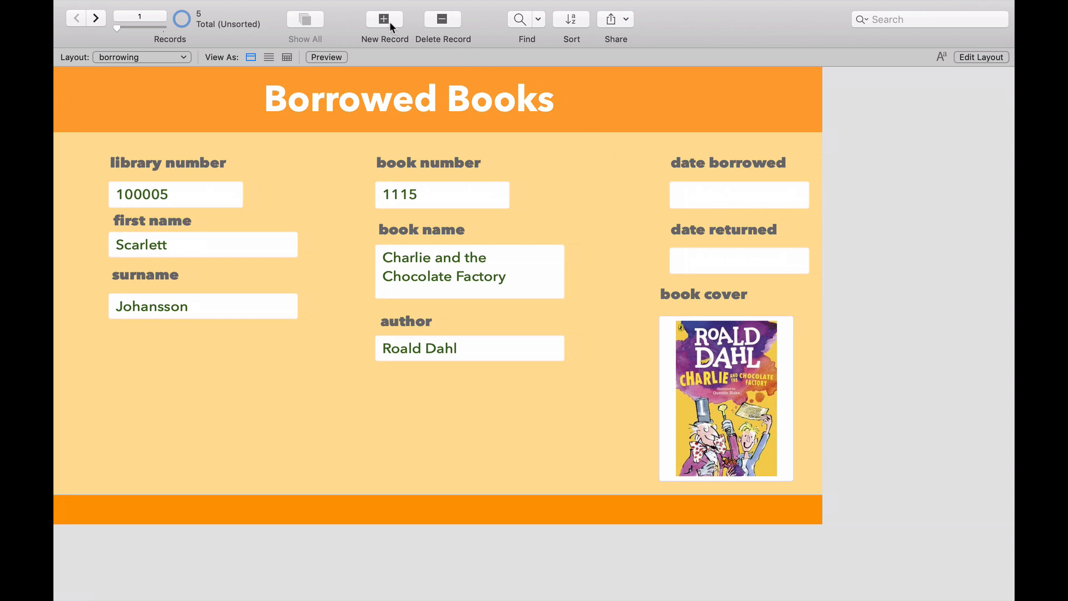
Add a new borrowing record with library number 100005 and book number 1116
click(383, 19)
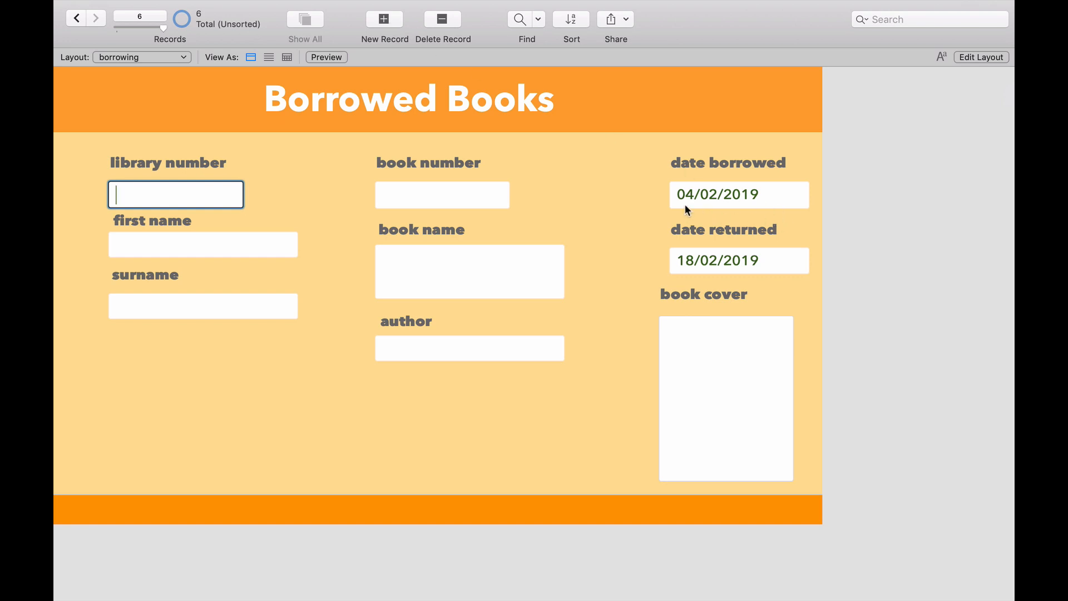
mouse_move(724, 205)
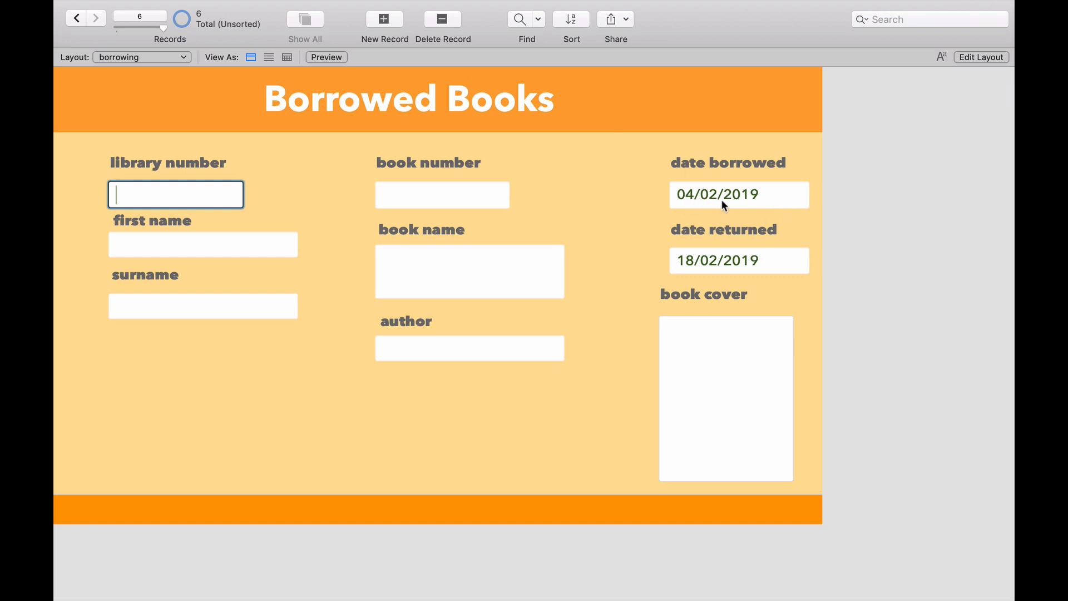
mouse_move(681, 265)
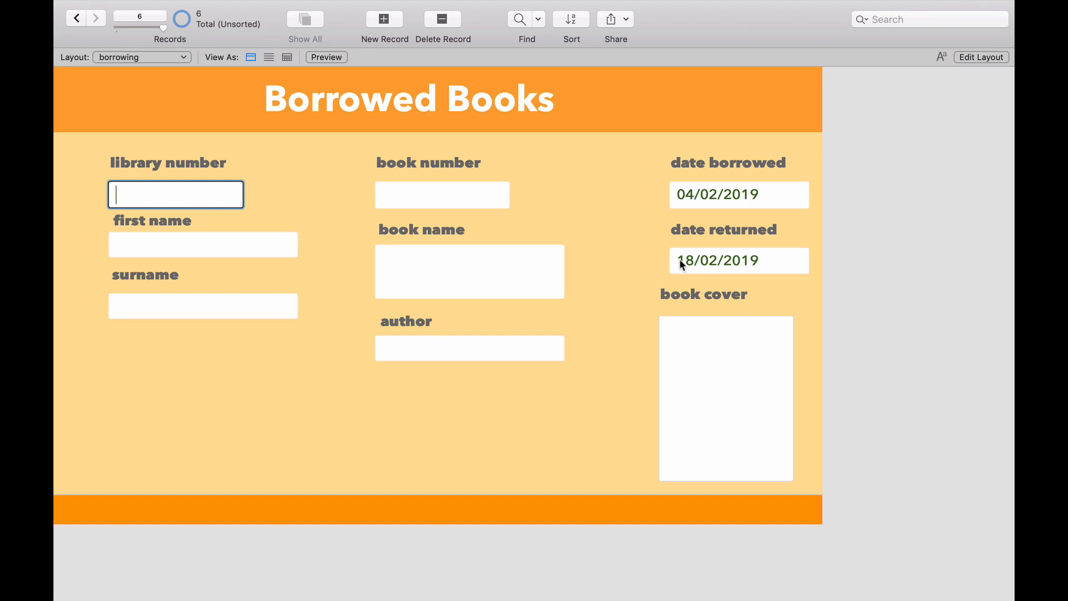
mouse_move(716, 270)
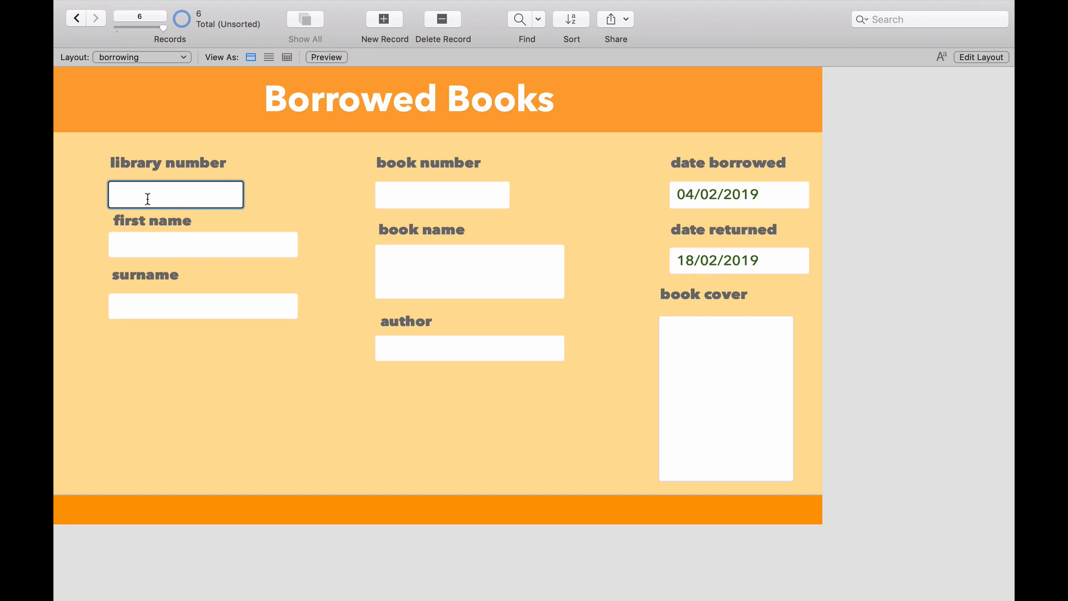
text(100005)
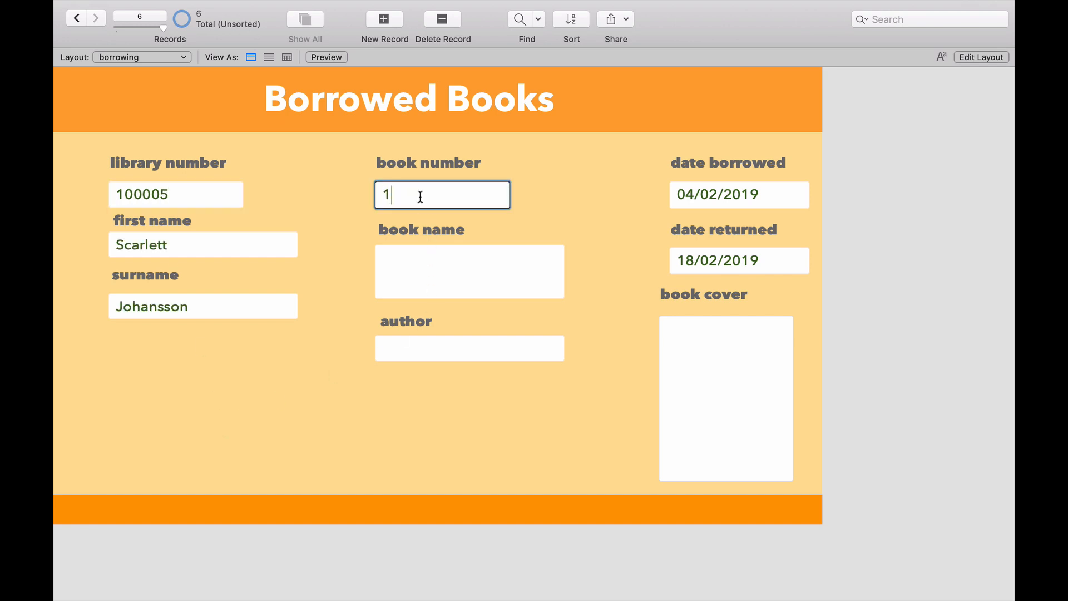
text(116)
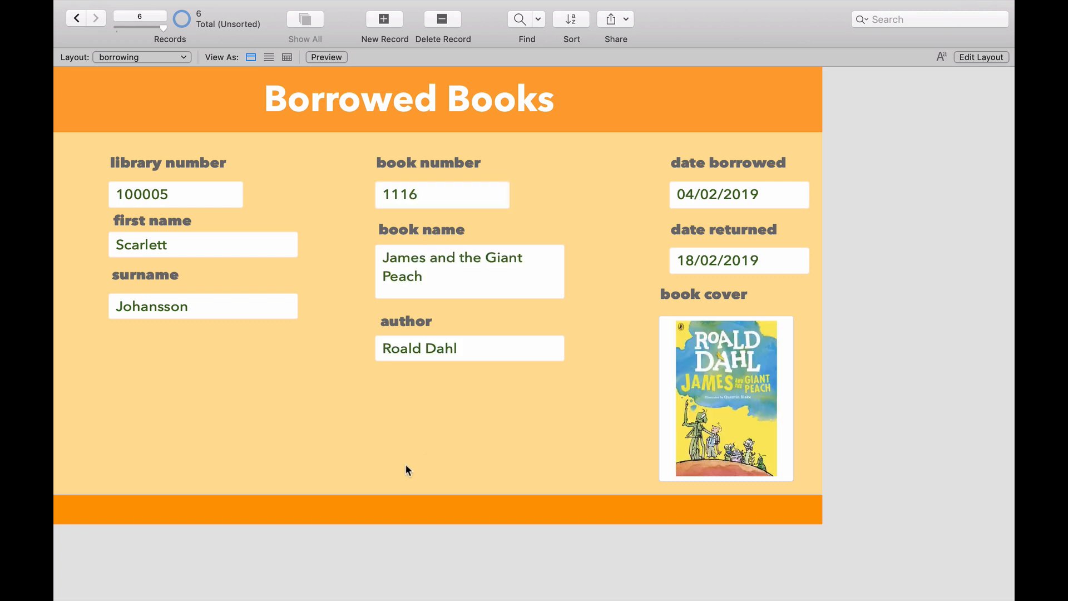
mouse_move(763, 205)
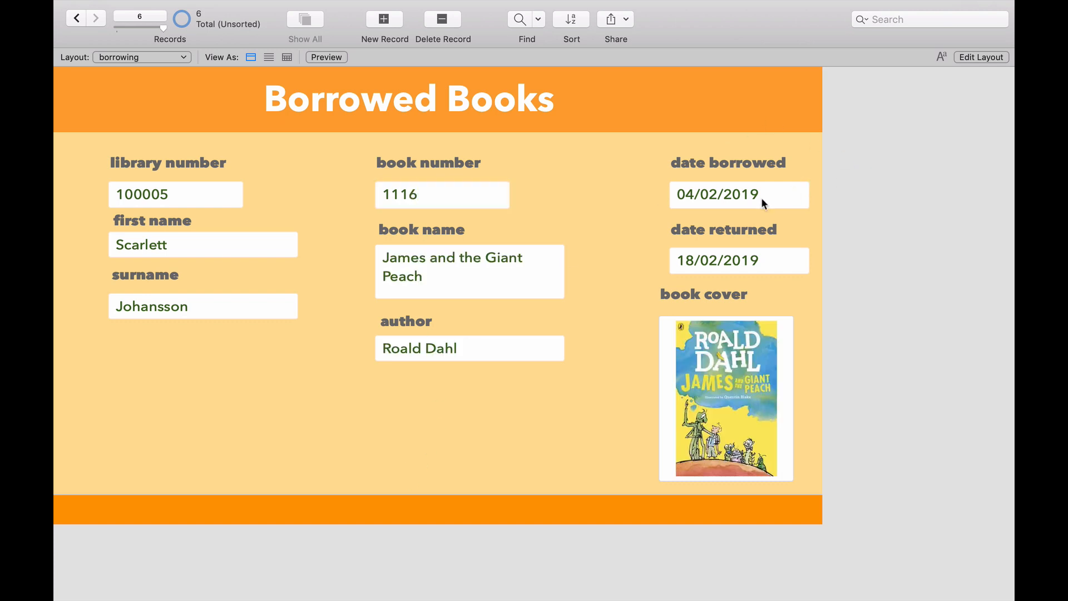
mouse_move(717, 195)
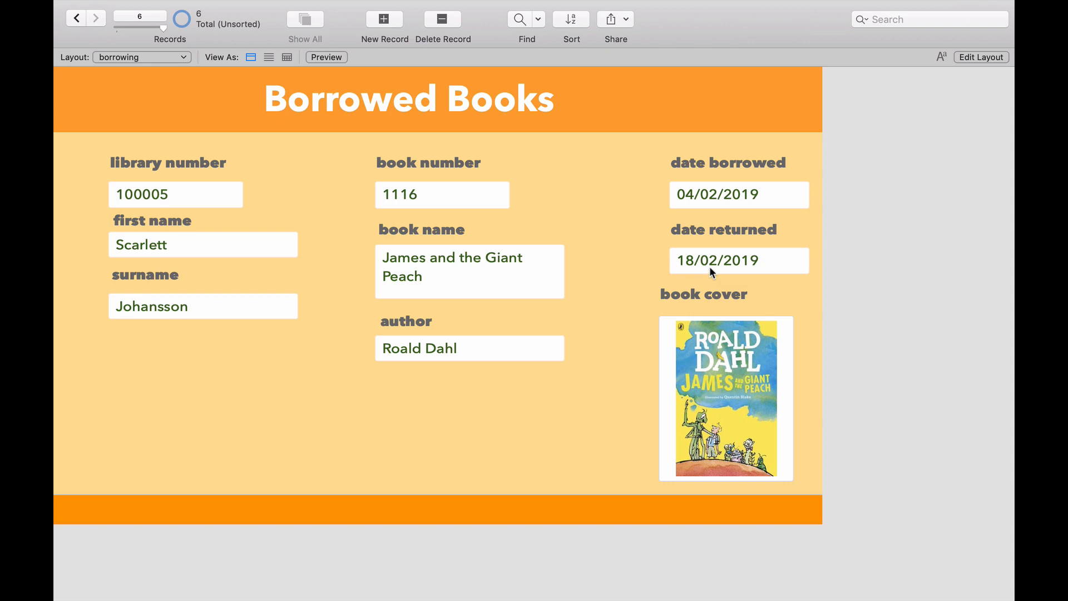
mouse_move(980, 57)
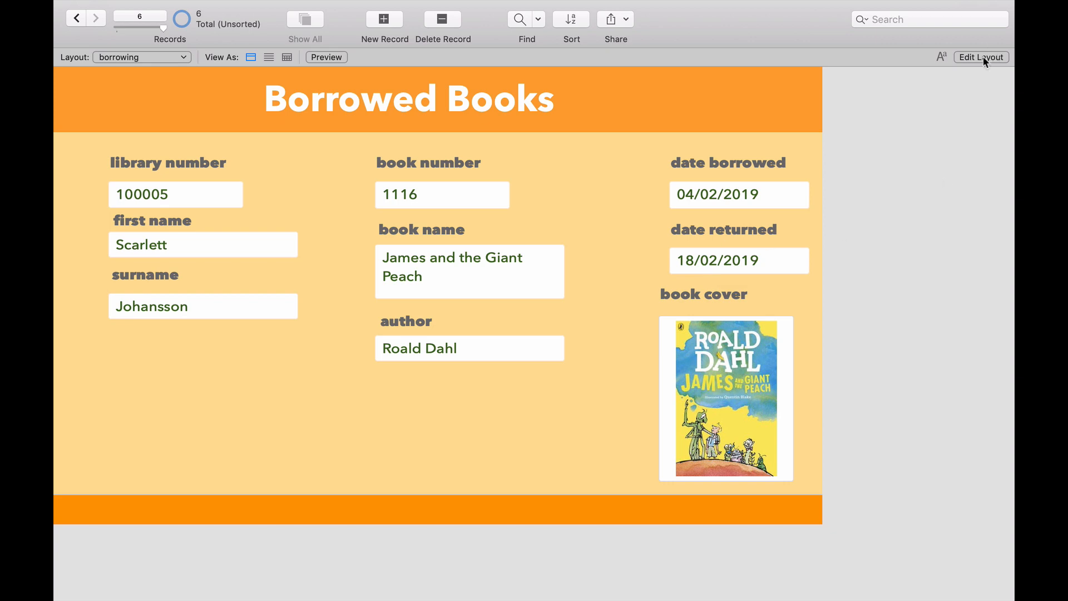
Format the date borrowed field on the layout to display dates like 25 Dec 2014
click(980, 57)
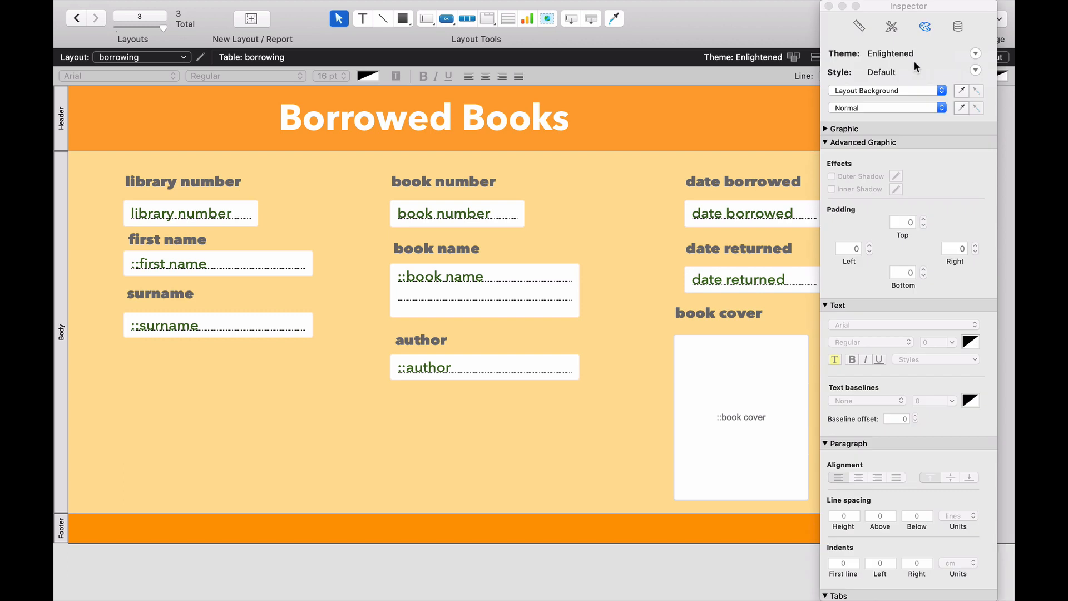
mouse_move(889, 374)
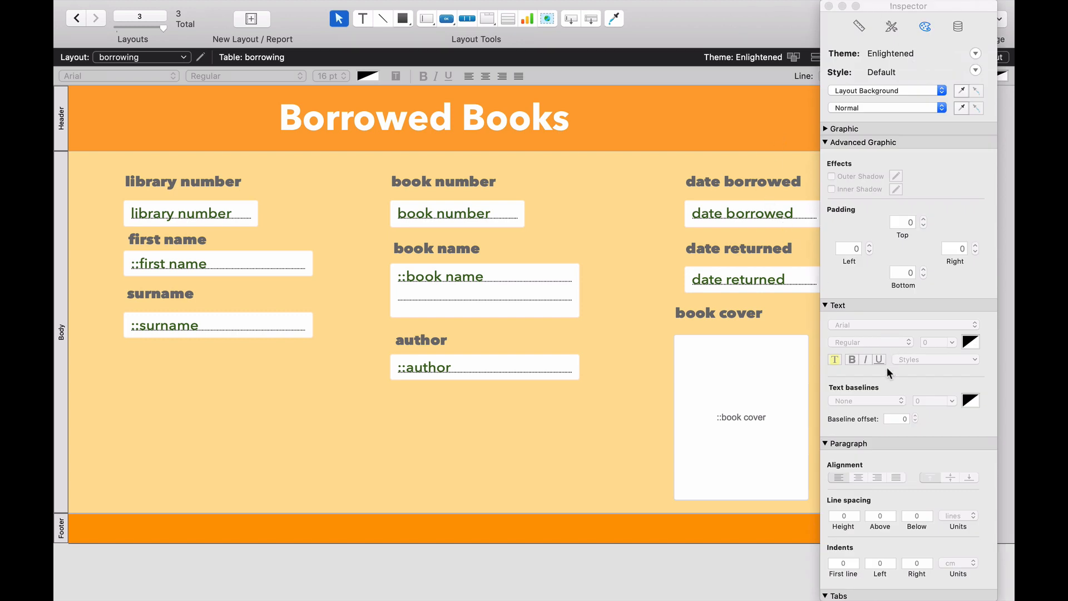
click(743, 213)
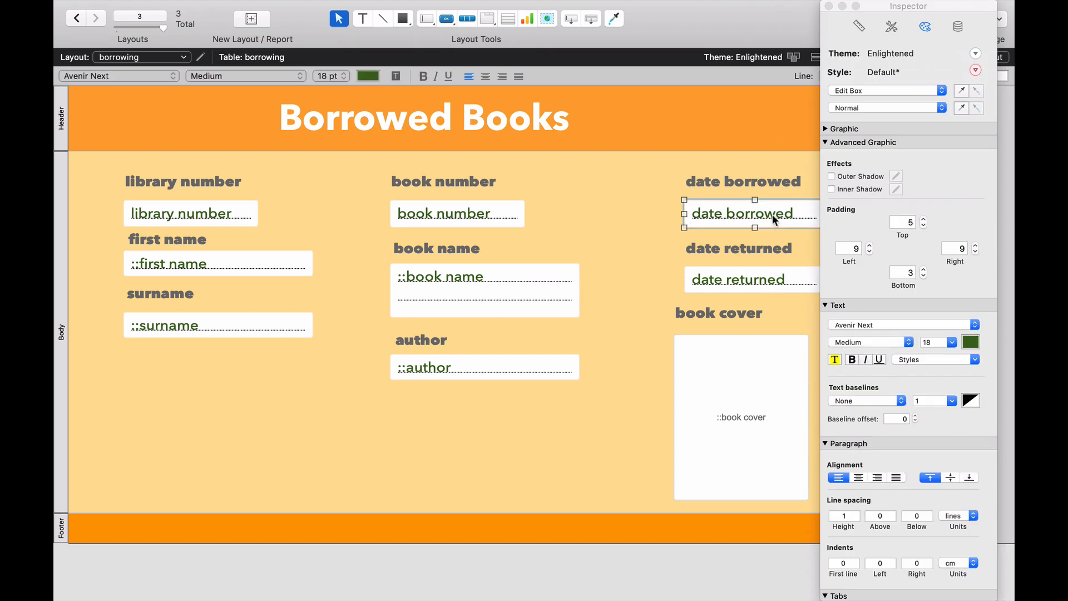
click(958, 27)
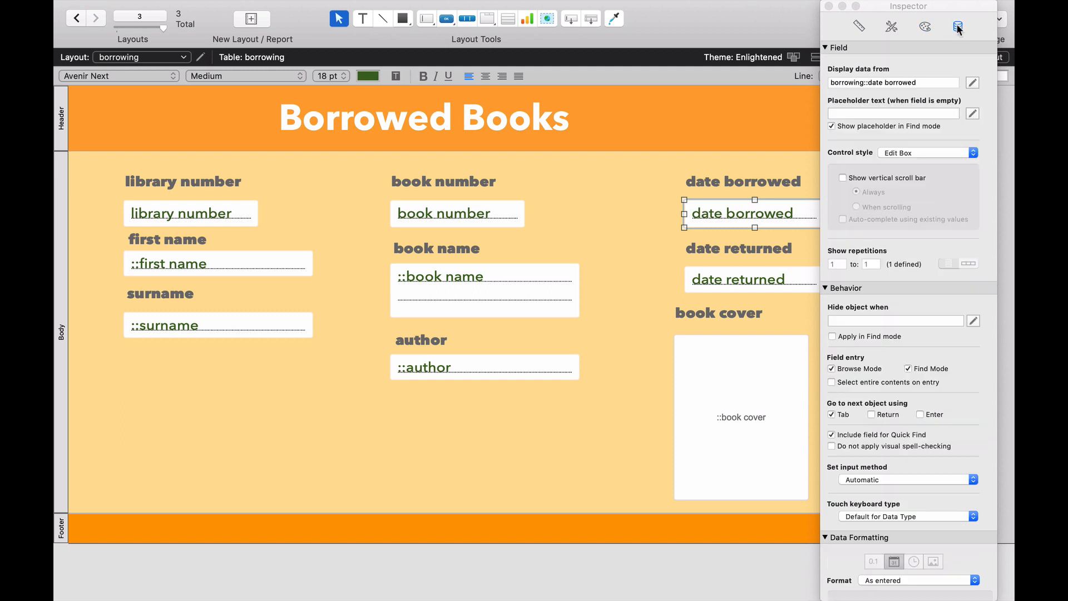
scroll(down, 3)
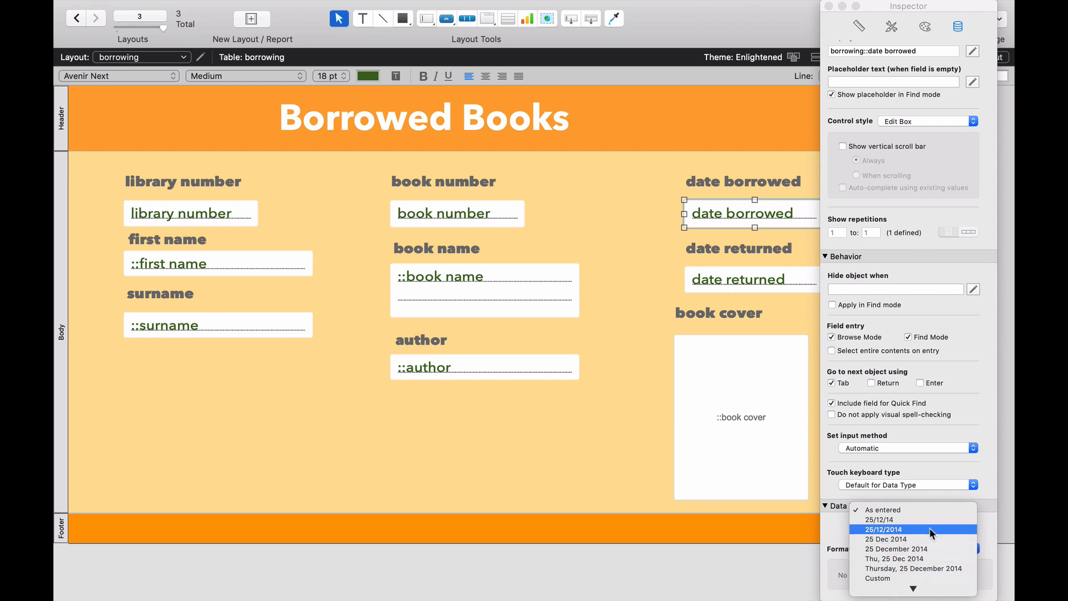
click(887, 540)
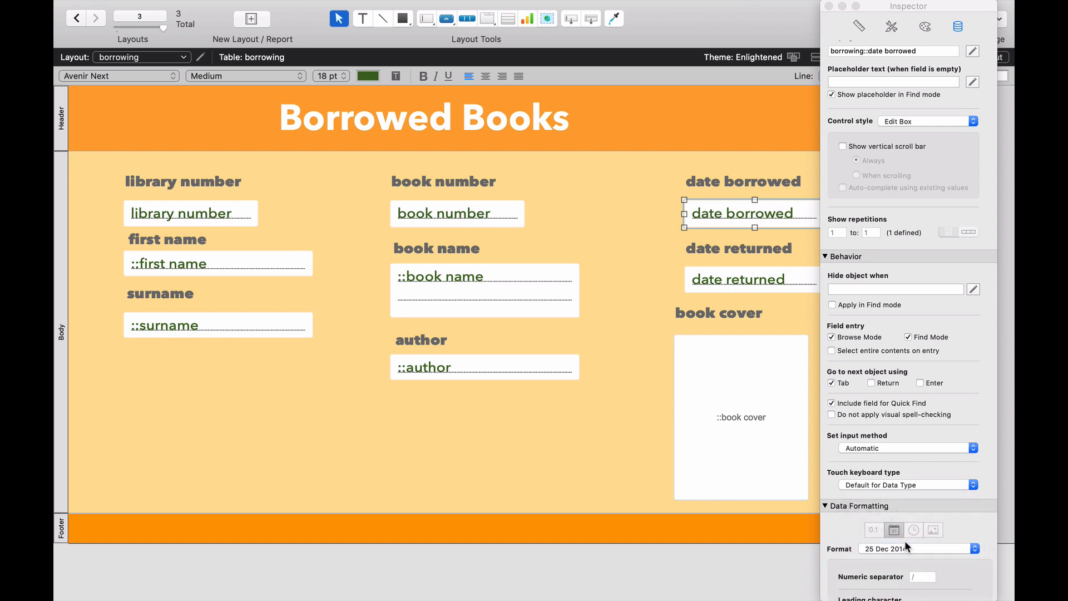
mouse_move(883, 552)
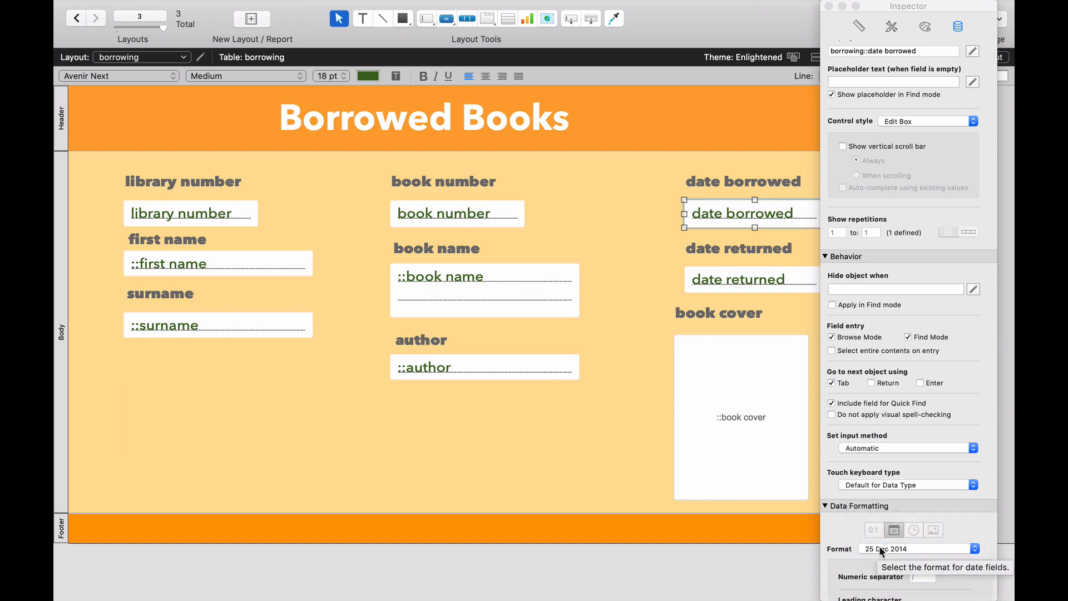
mouse_move(879, 556)
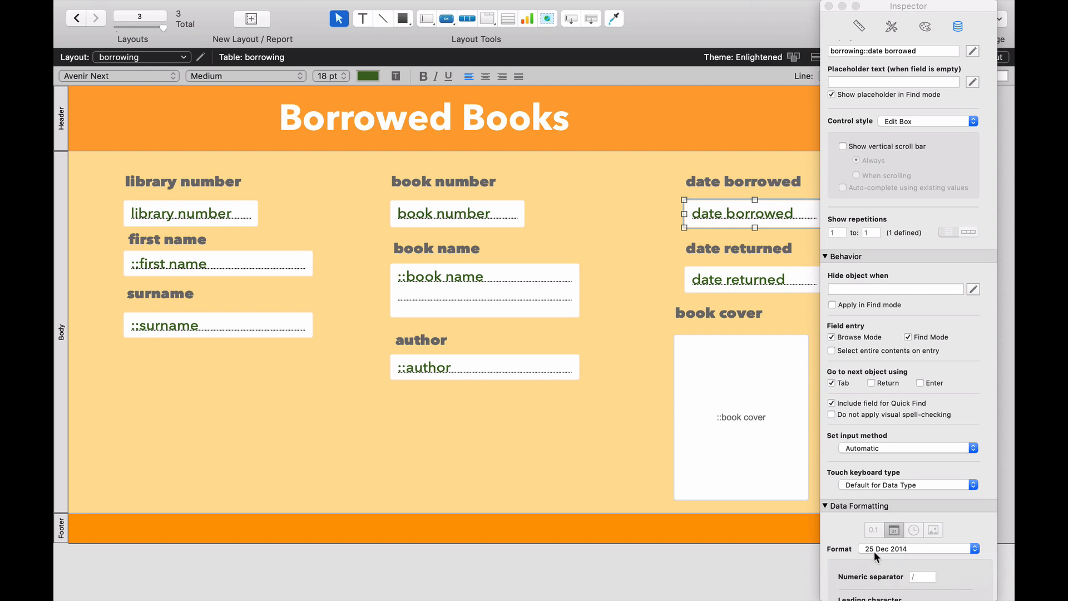
mouse_move(757, 291)
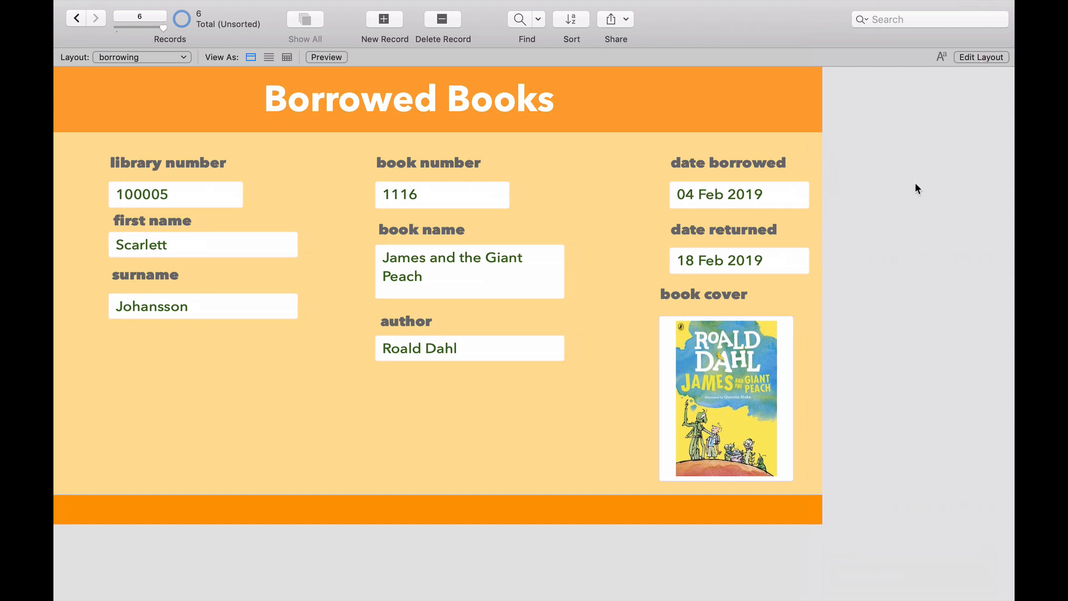
mouse_move(691, 206)
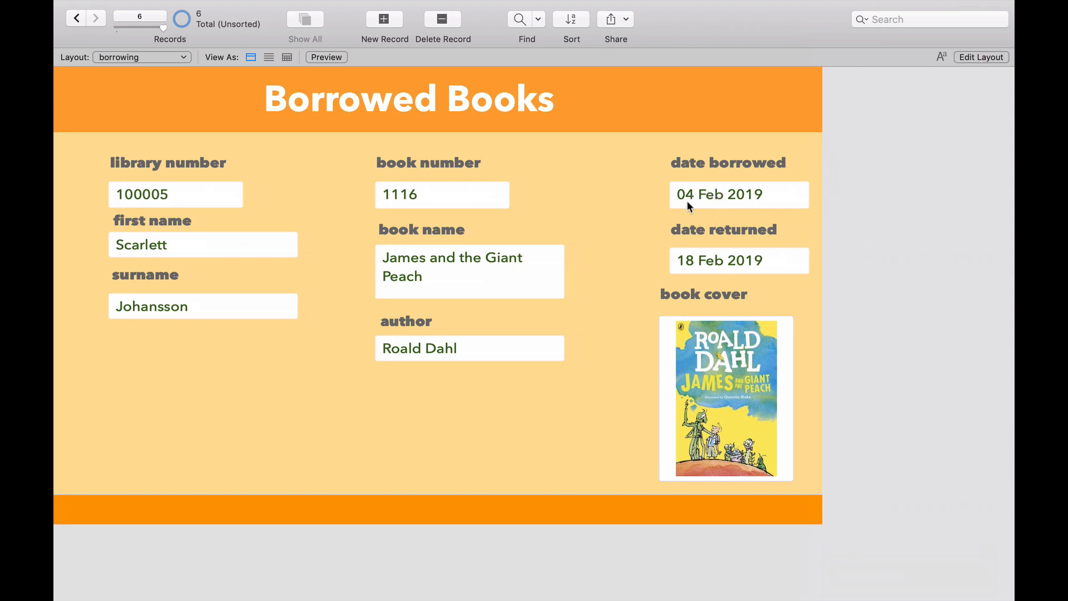
mouse_move(687, 255)
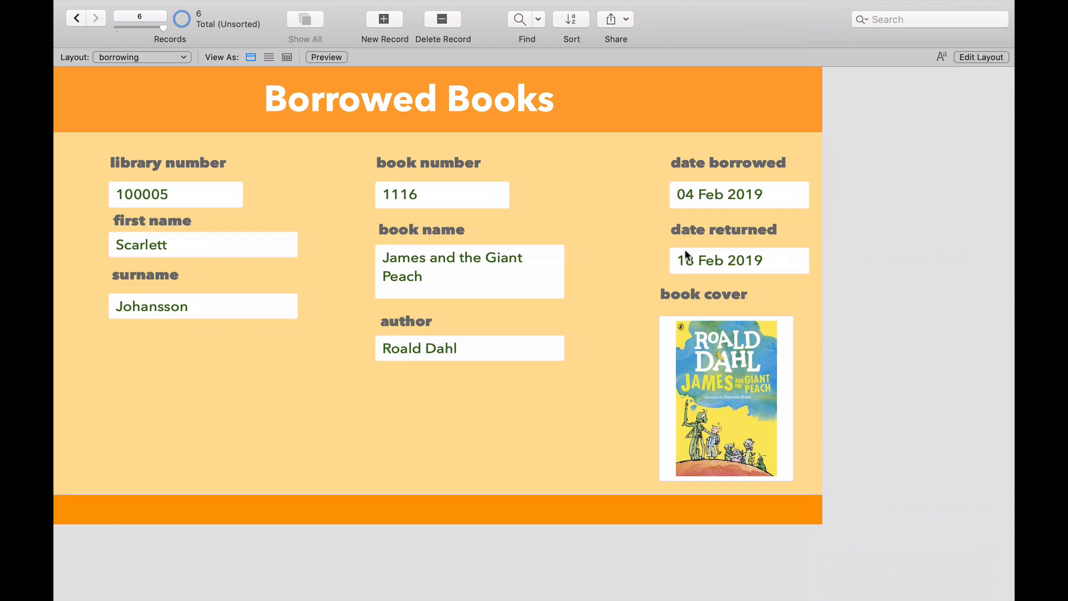